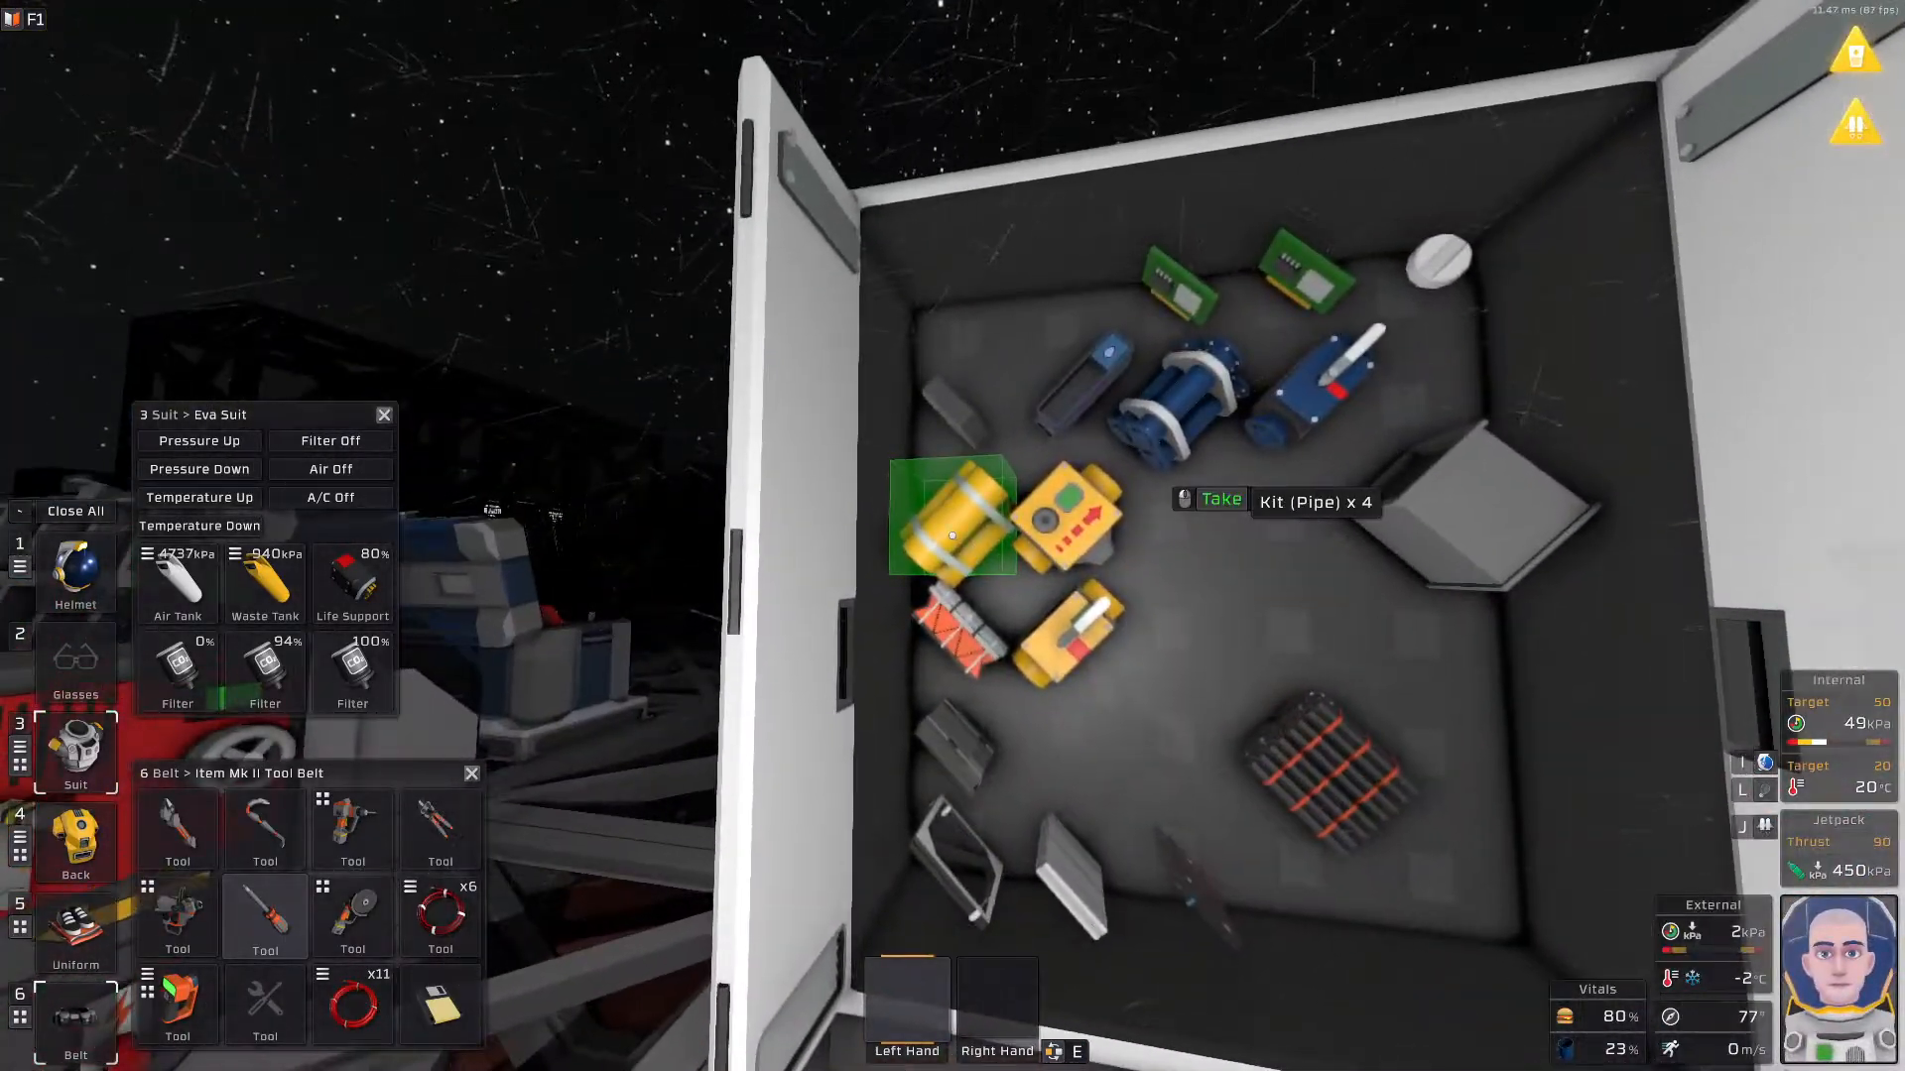
Take the four pipe kits from the locker into the jetpack.
click(76, 847)
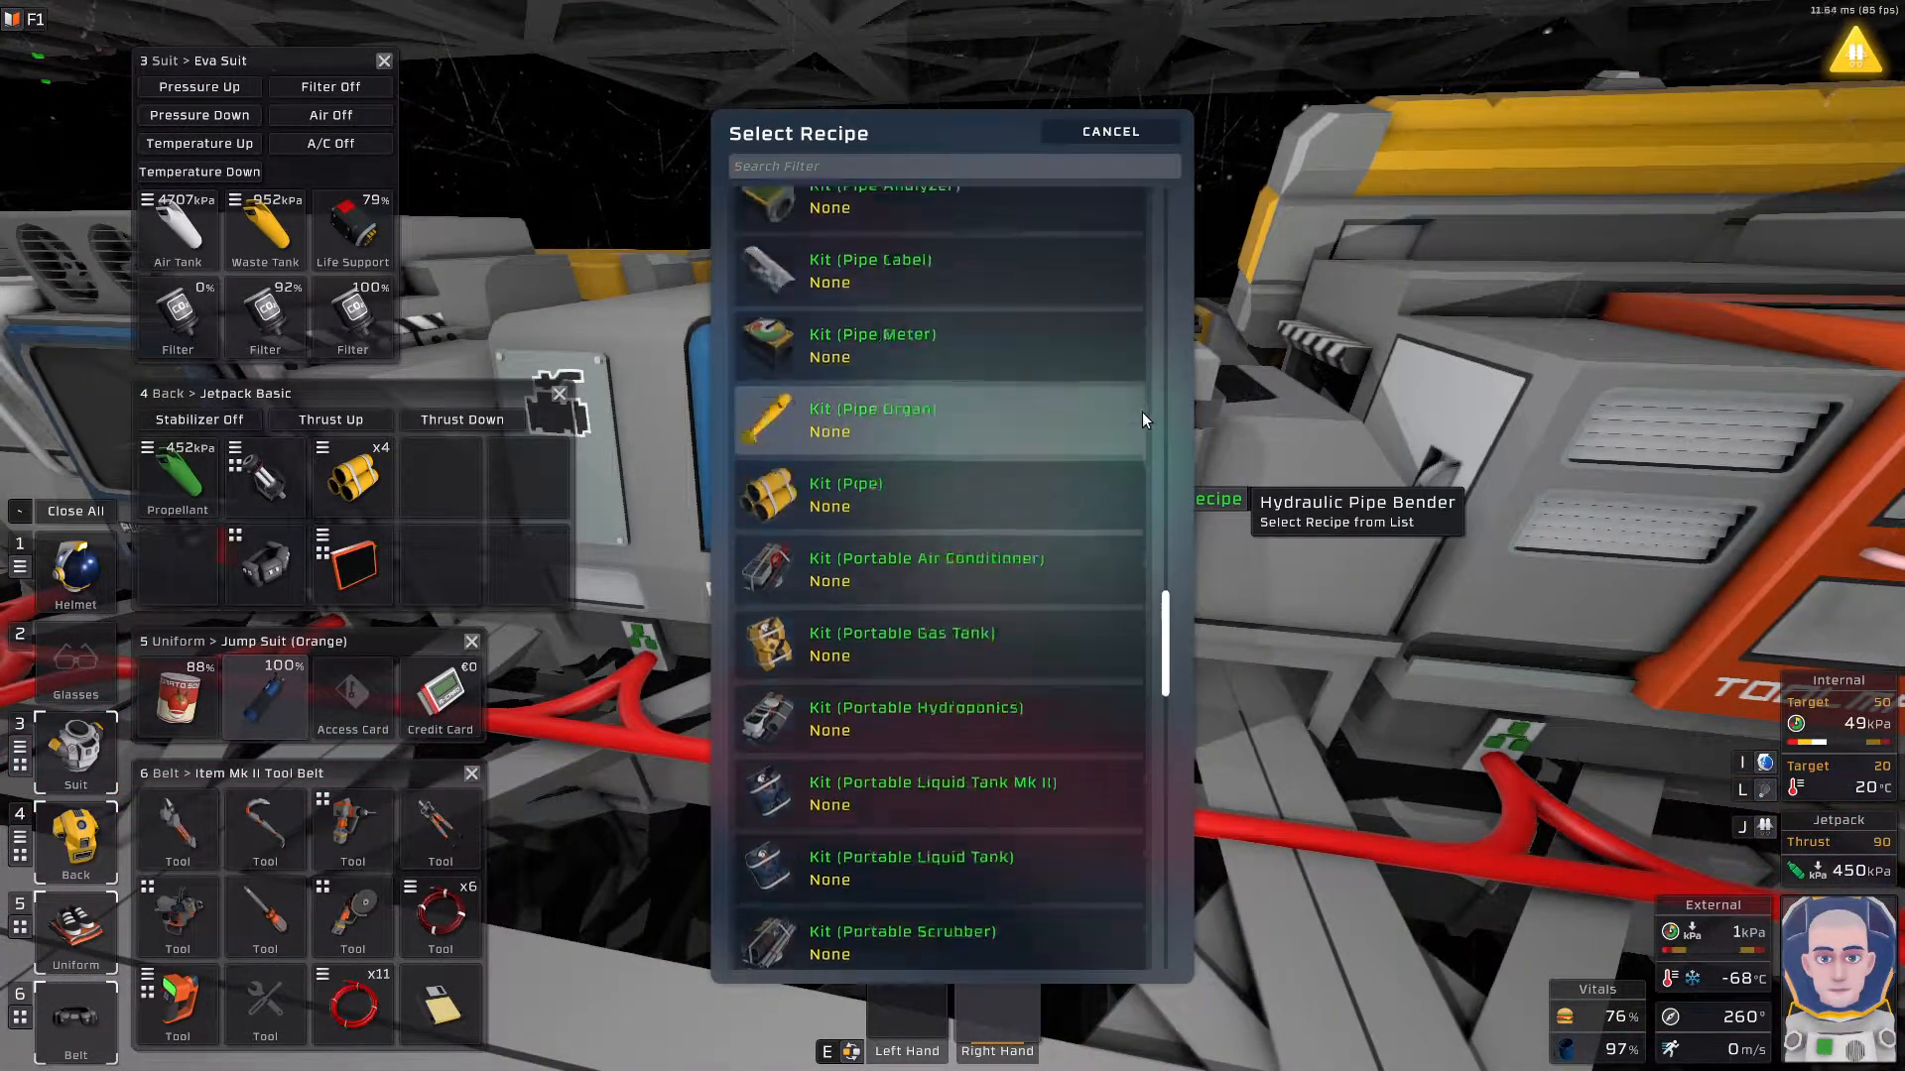
Filter the pipe bender recipes by 'ca' and select Kit (Canister Storage).
scroll(up, 3)
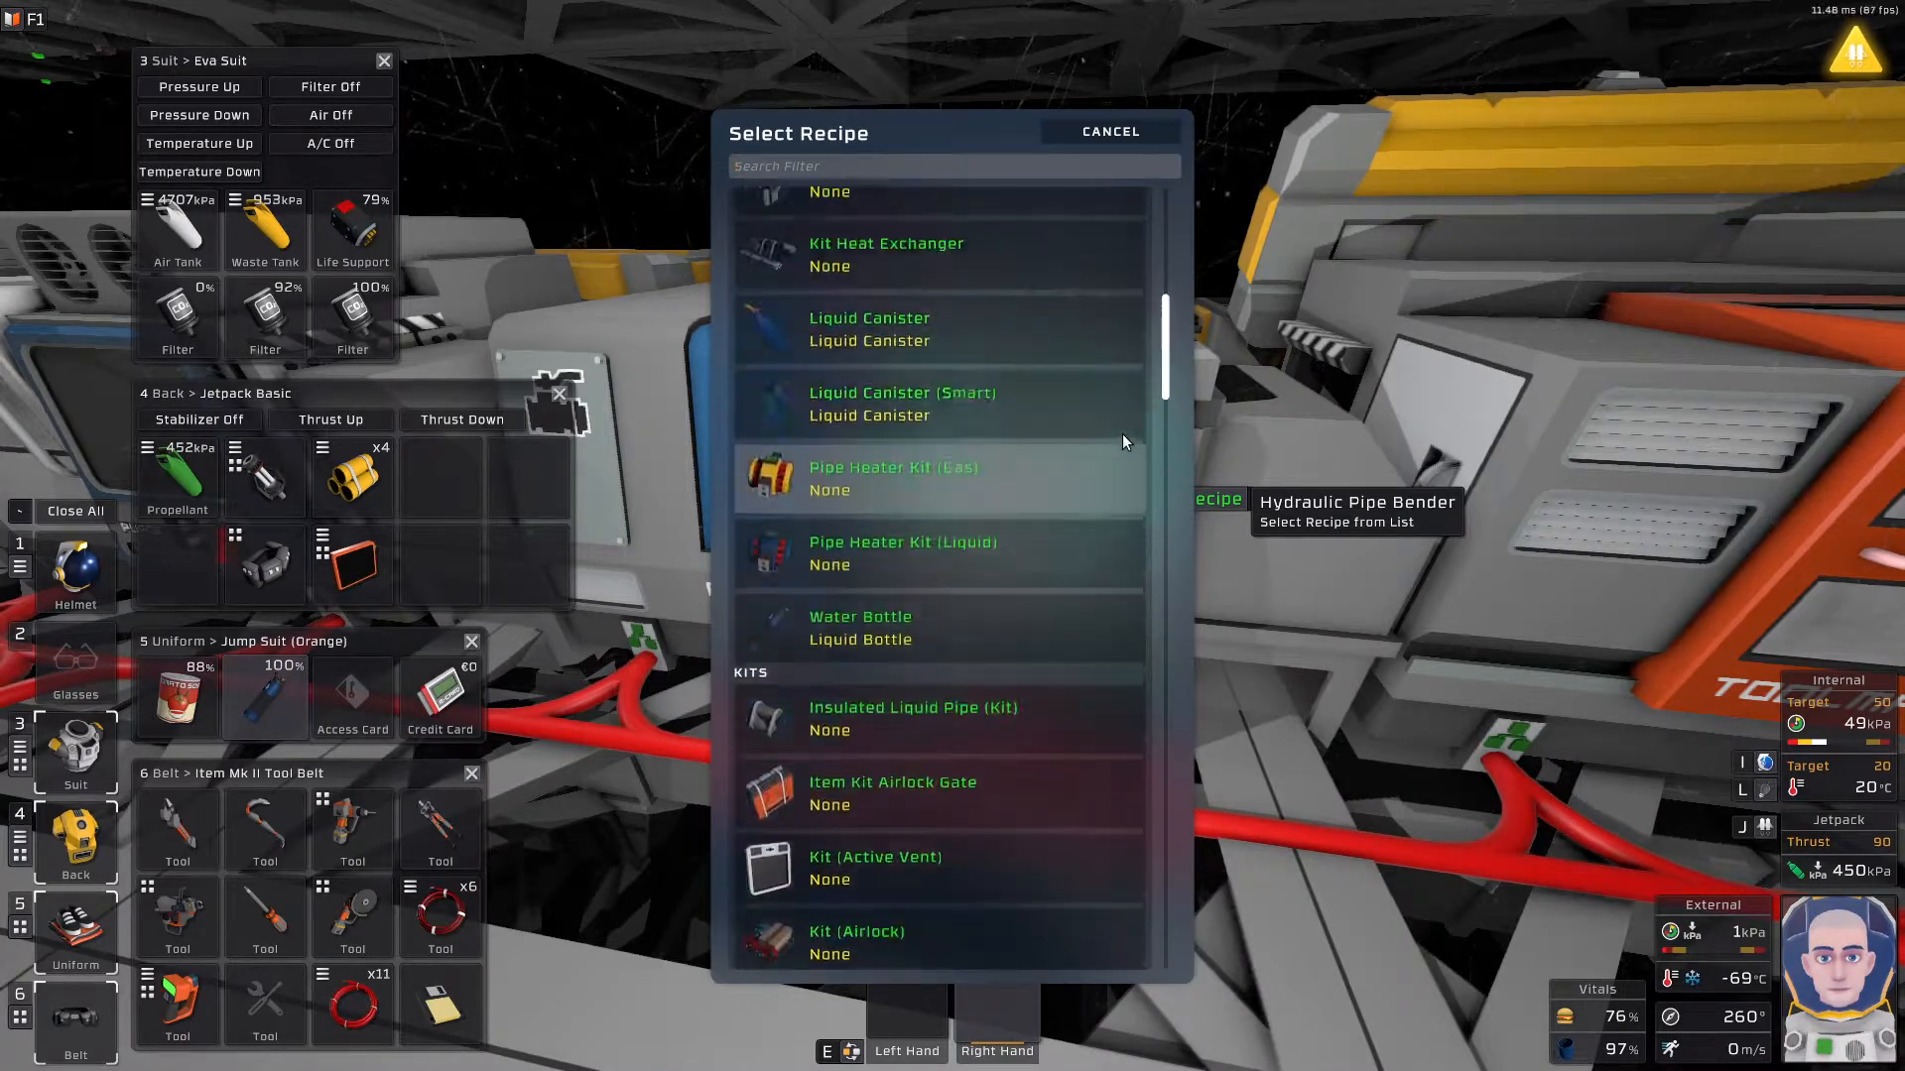
scroll(down, 3)
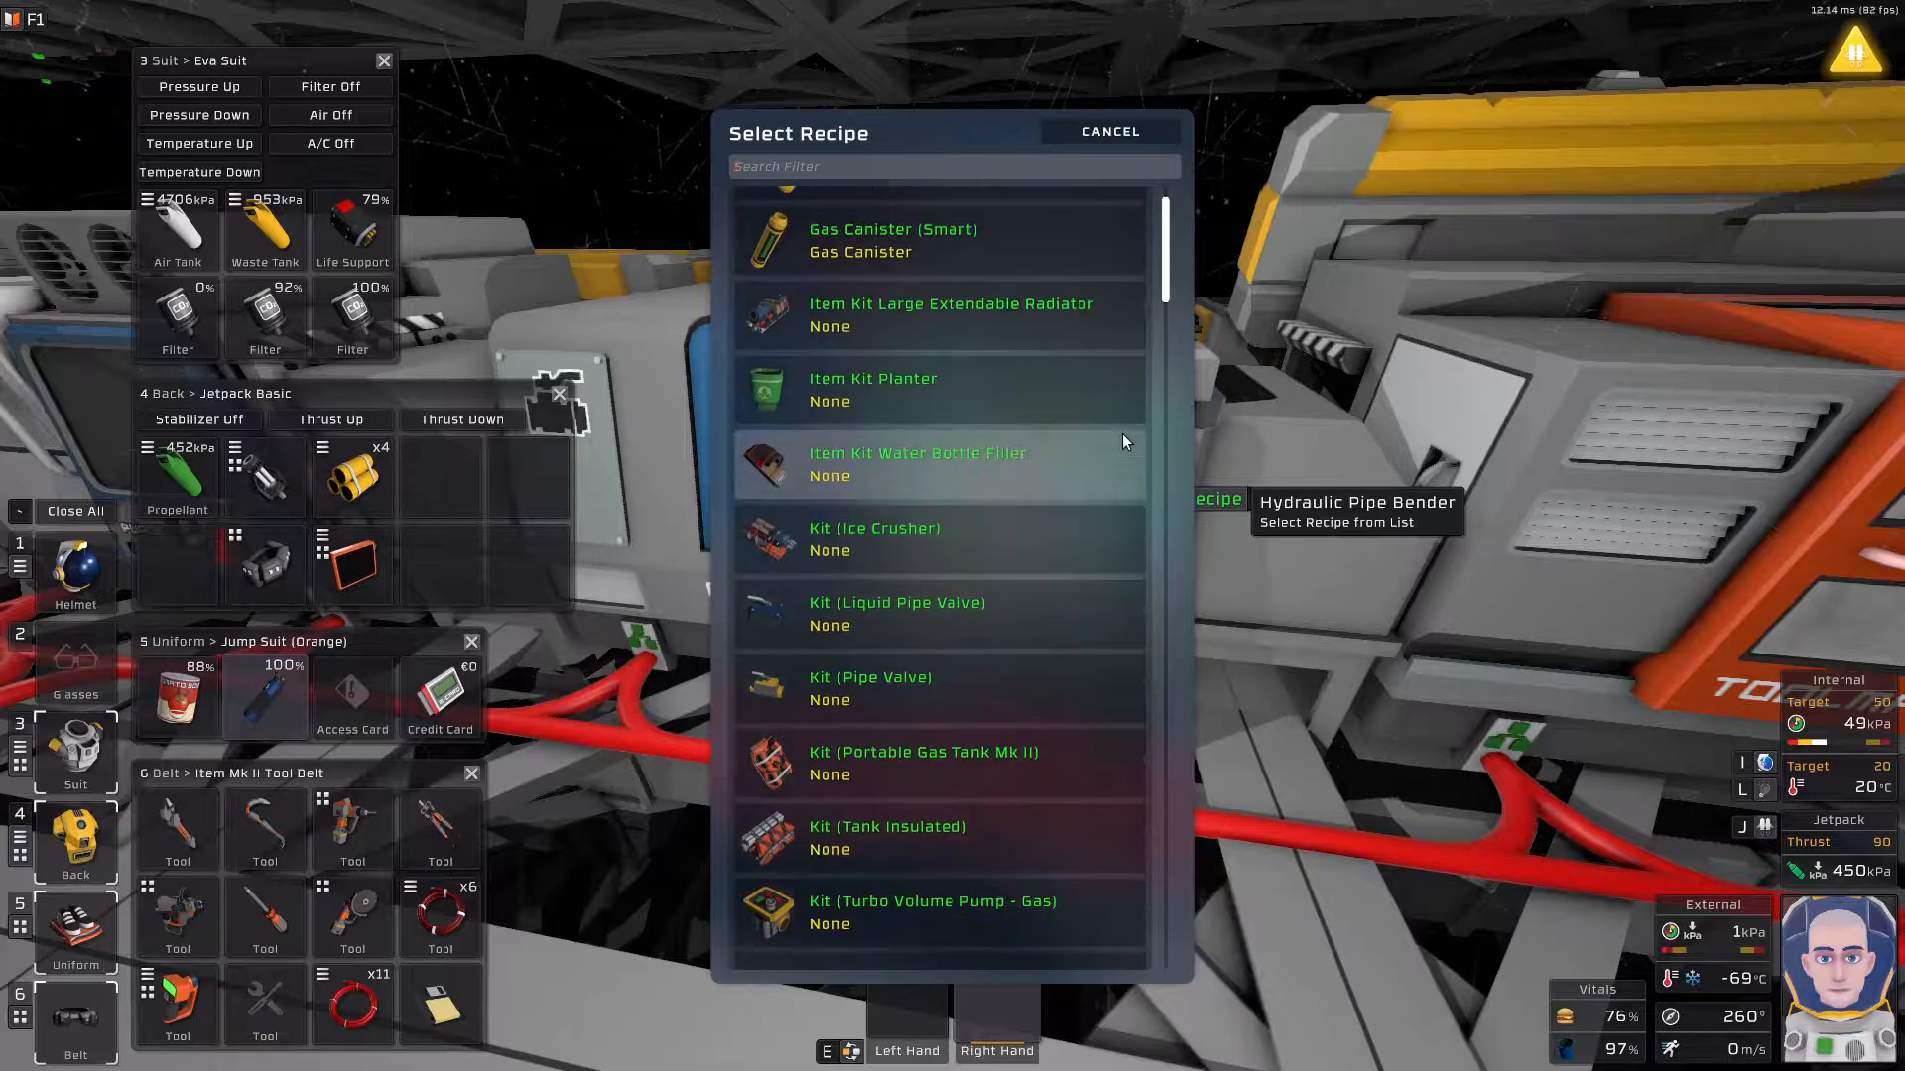
scroll(down, 3)
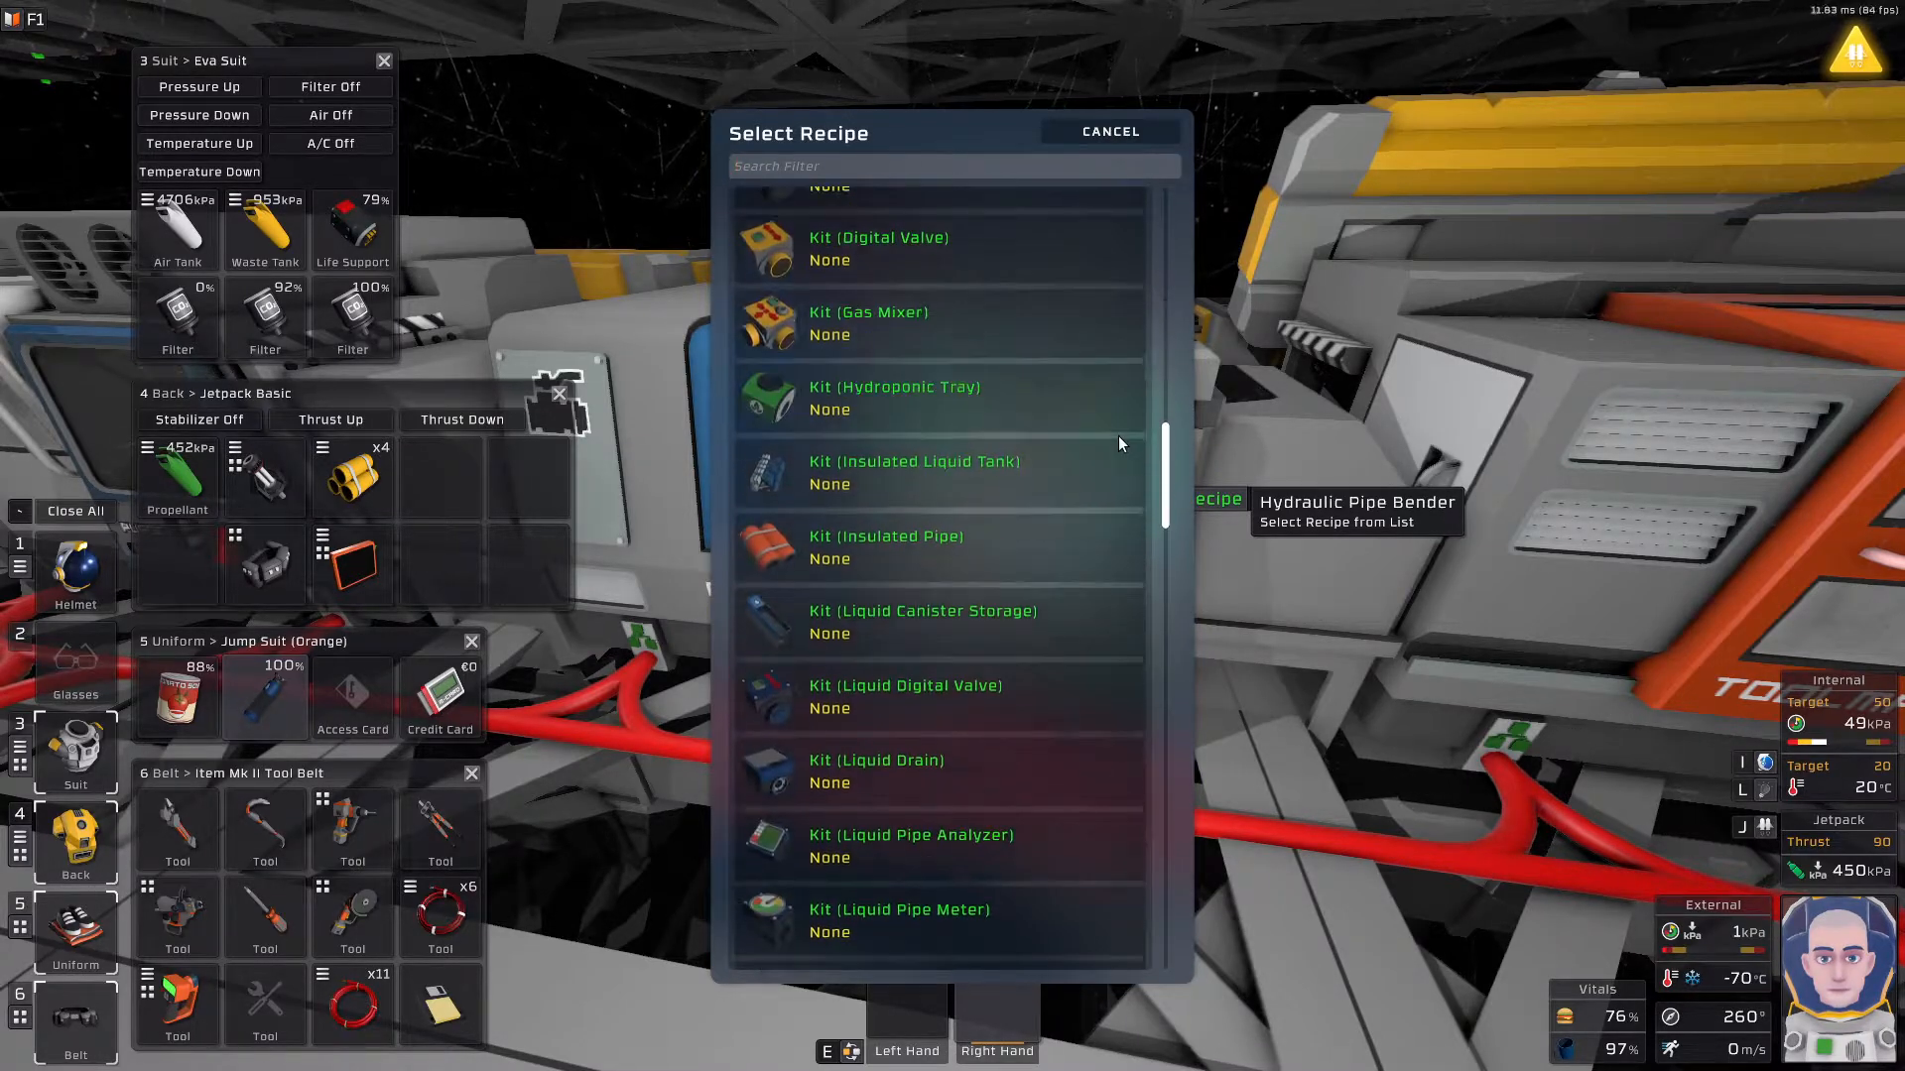
scroll(down, 3)
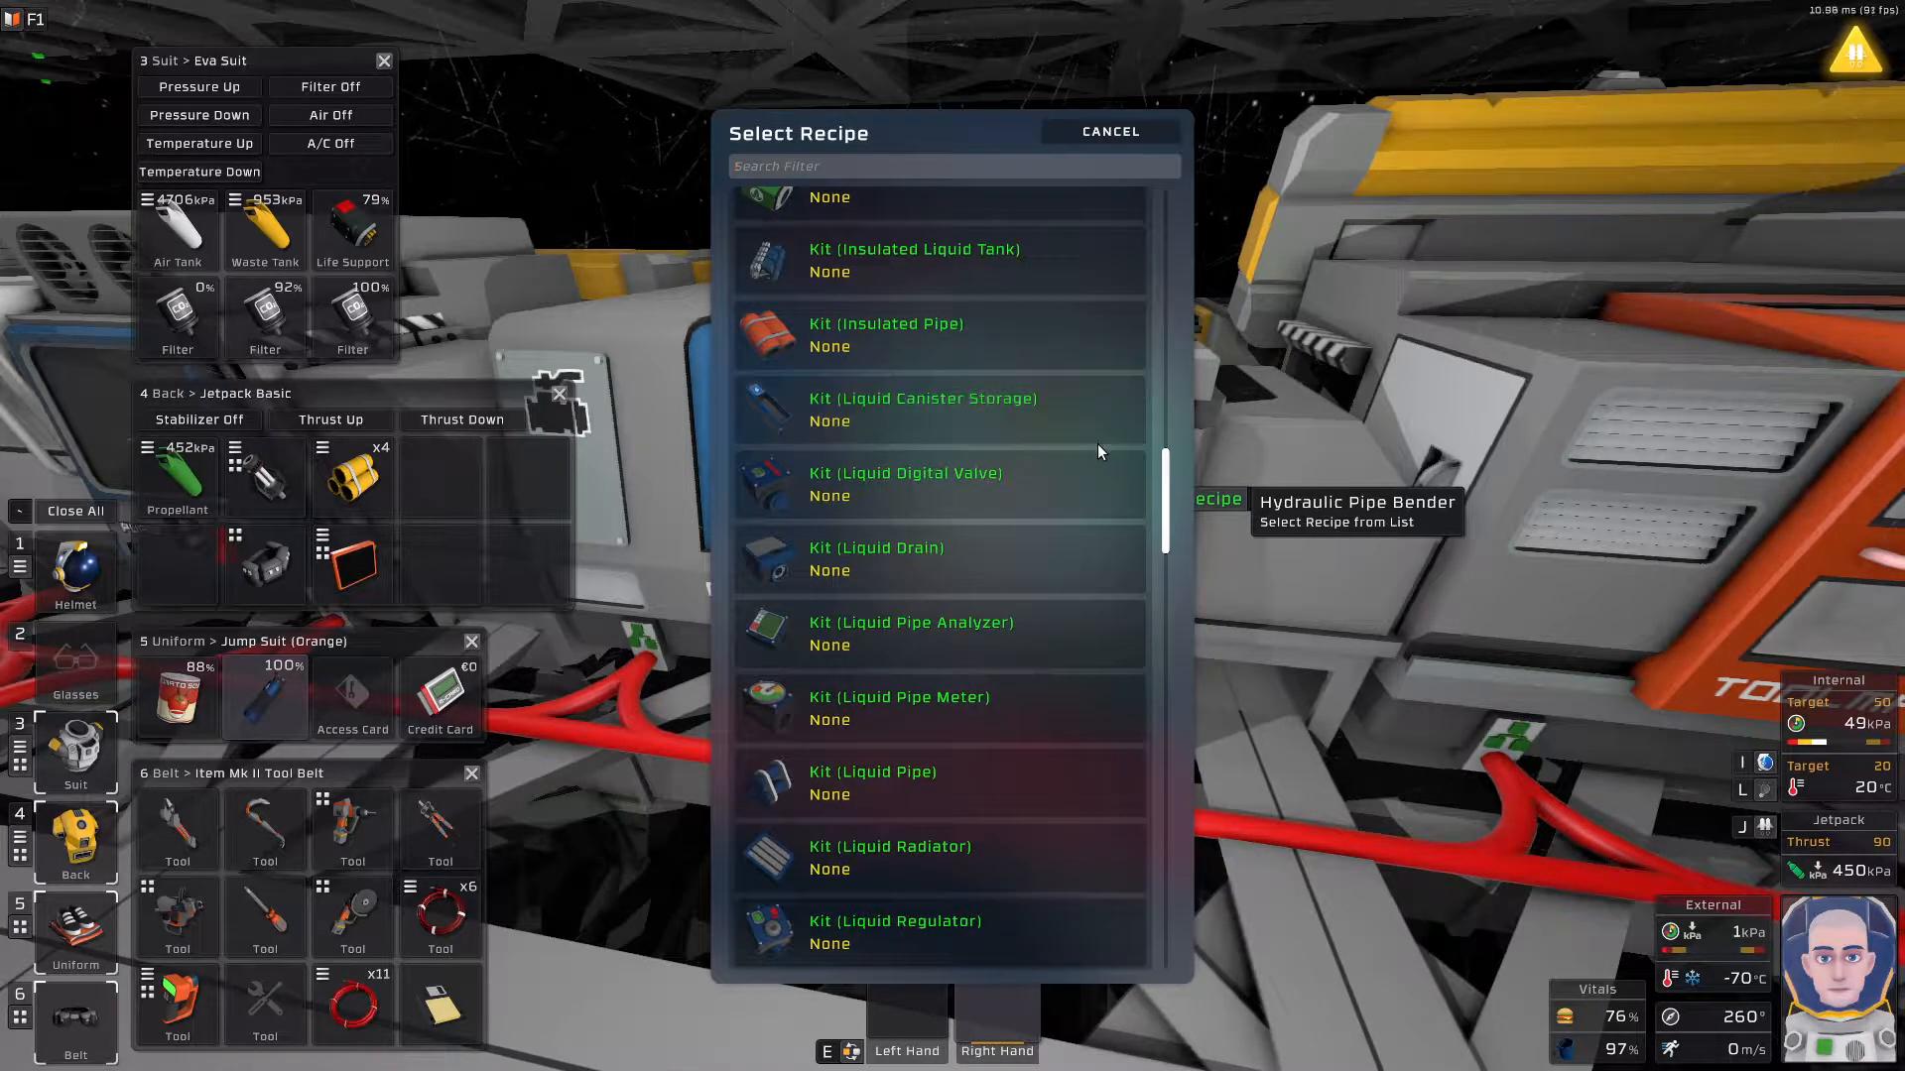
scroll(down, 3)
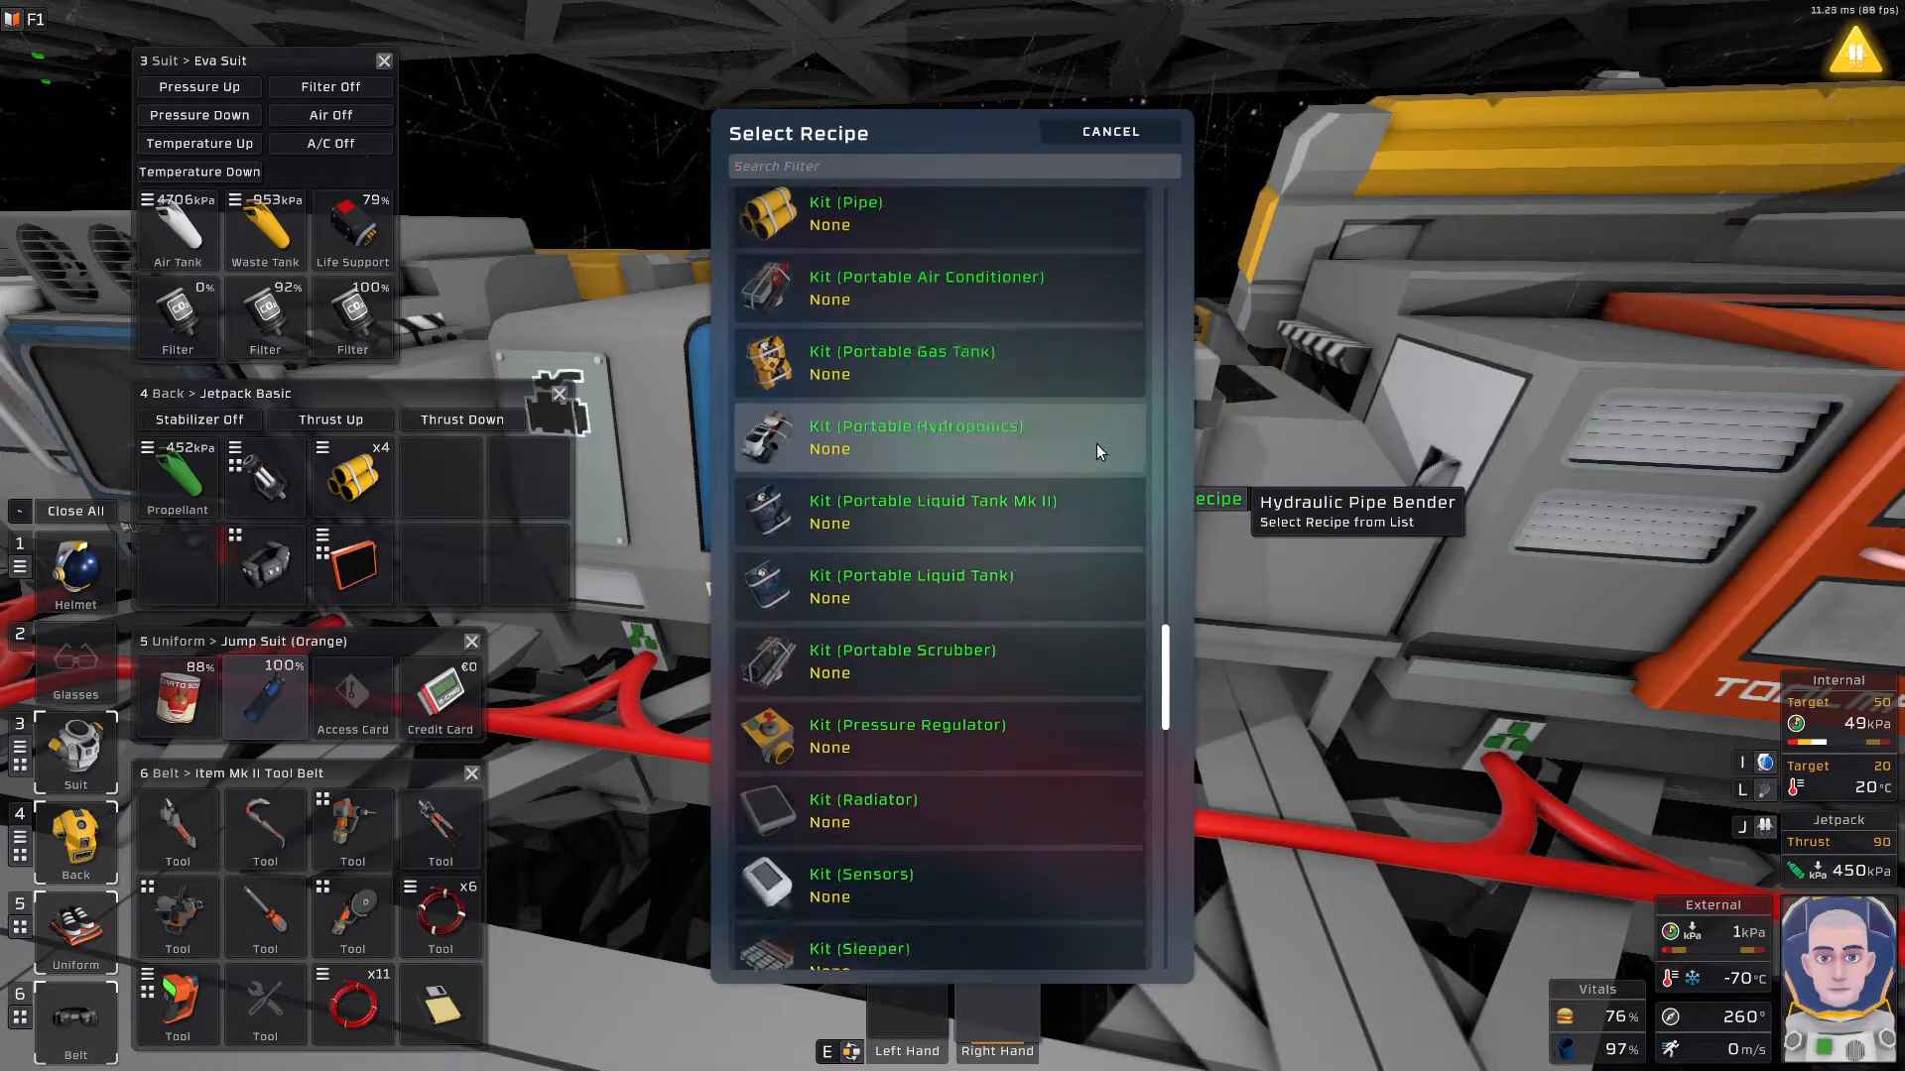
scroll(down, 3)
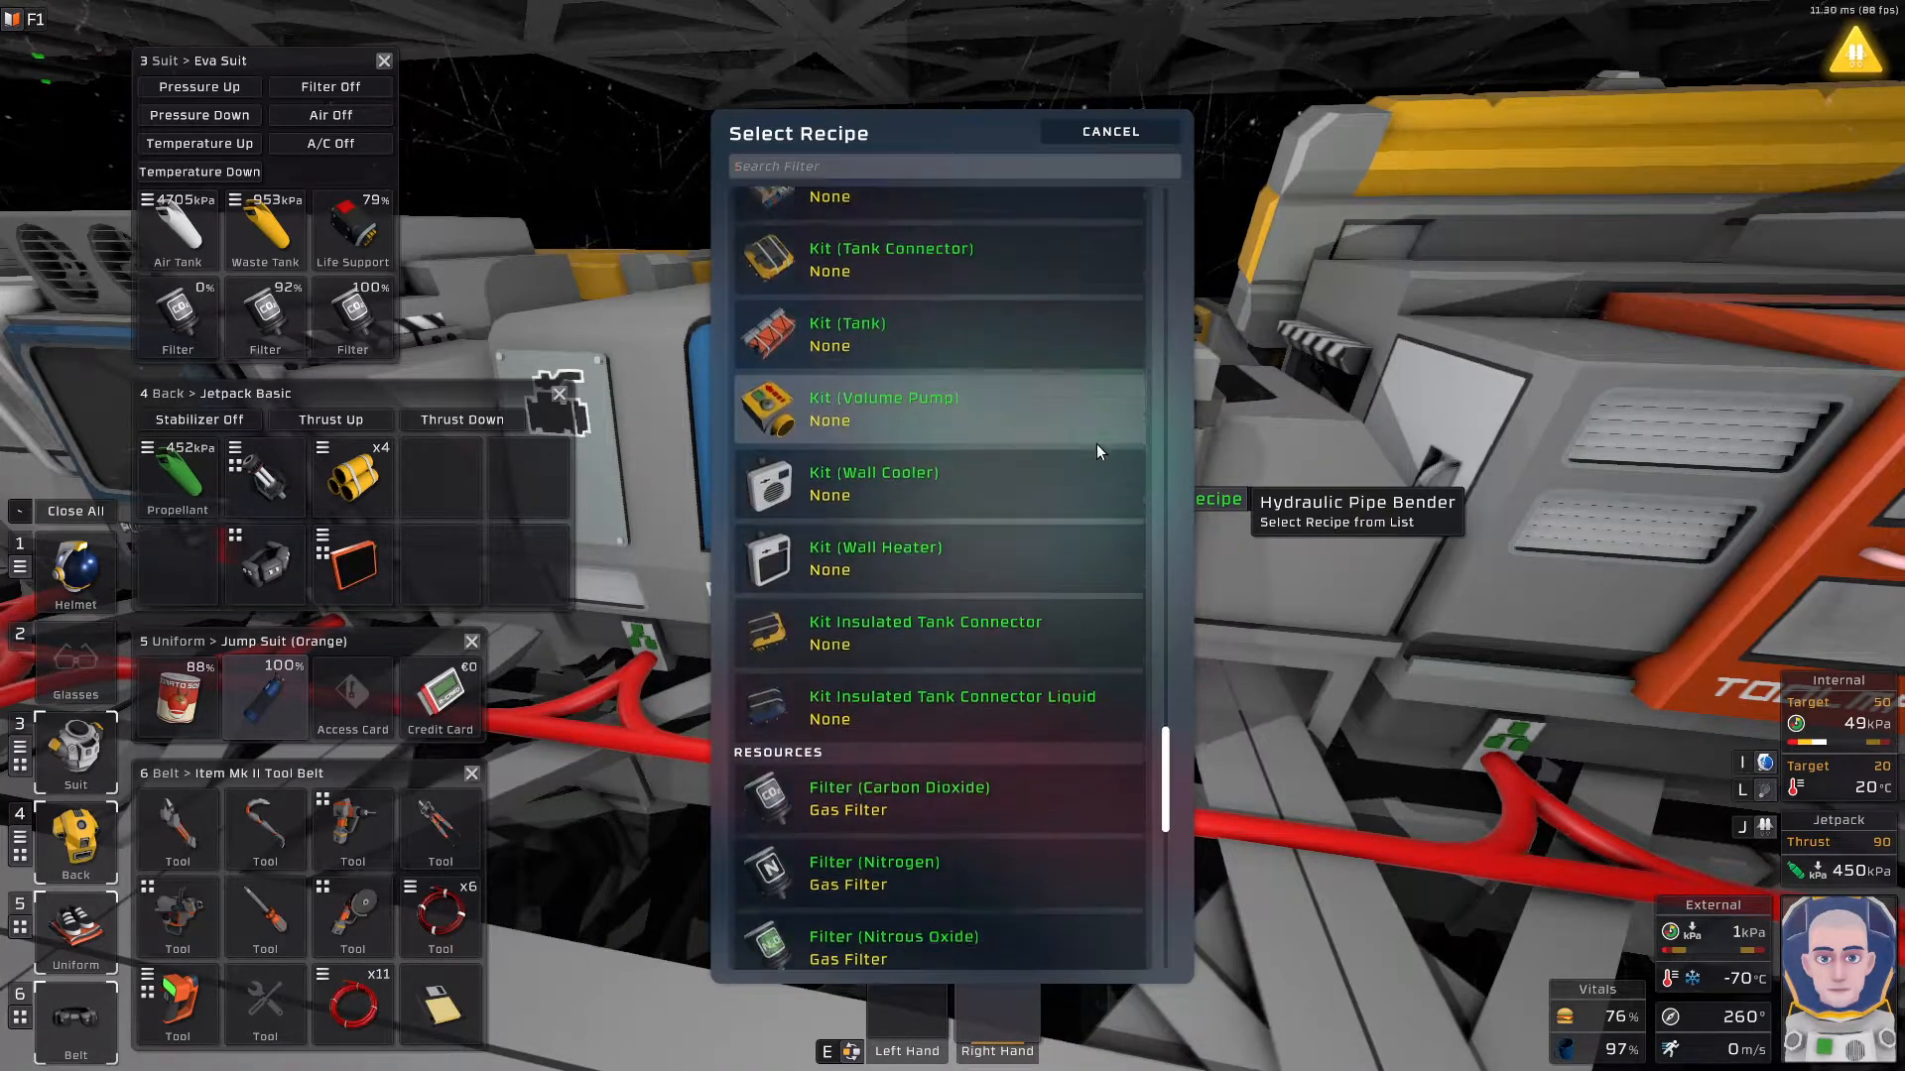
scroll(down, 3)
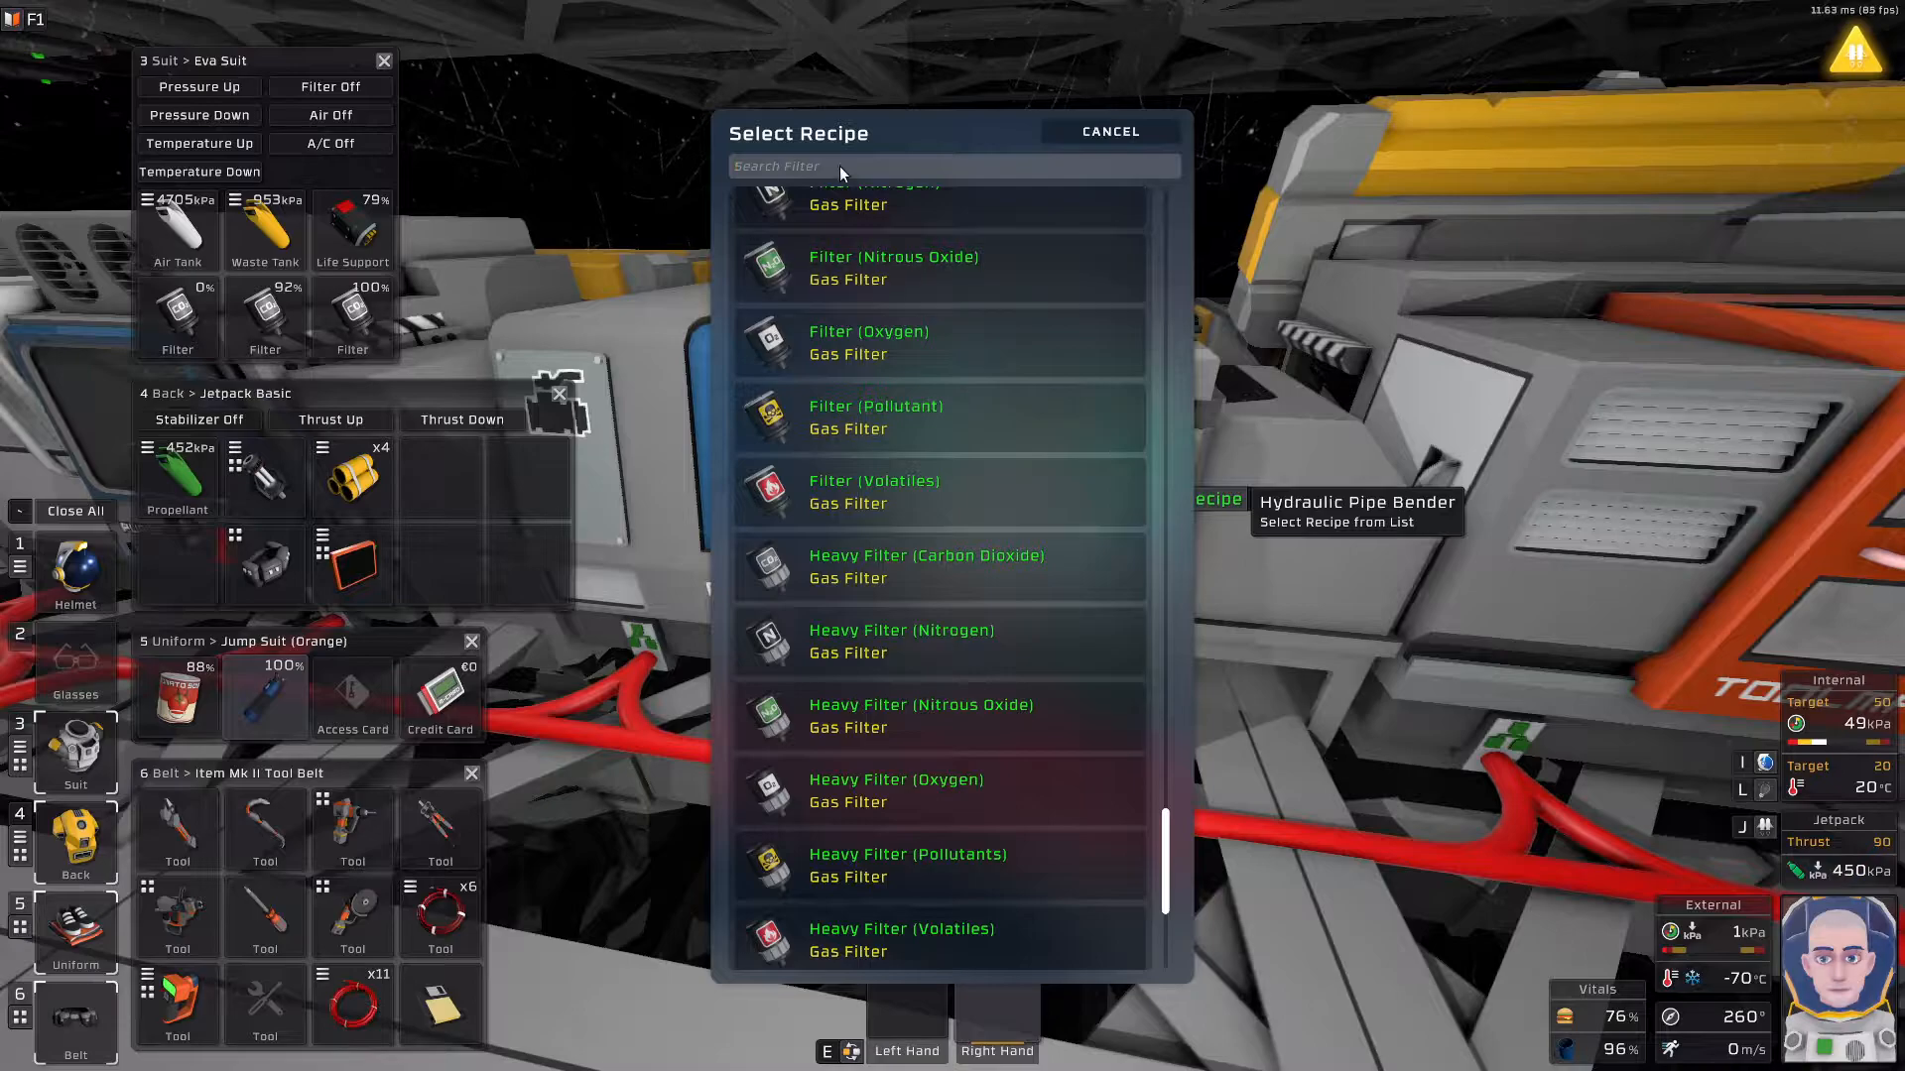
text(canist)
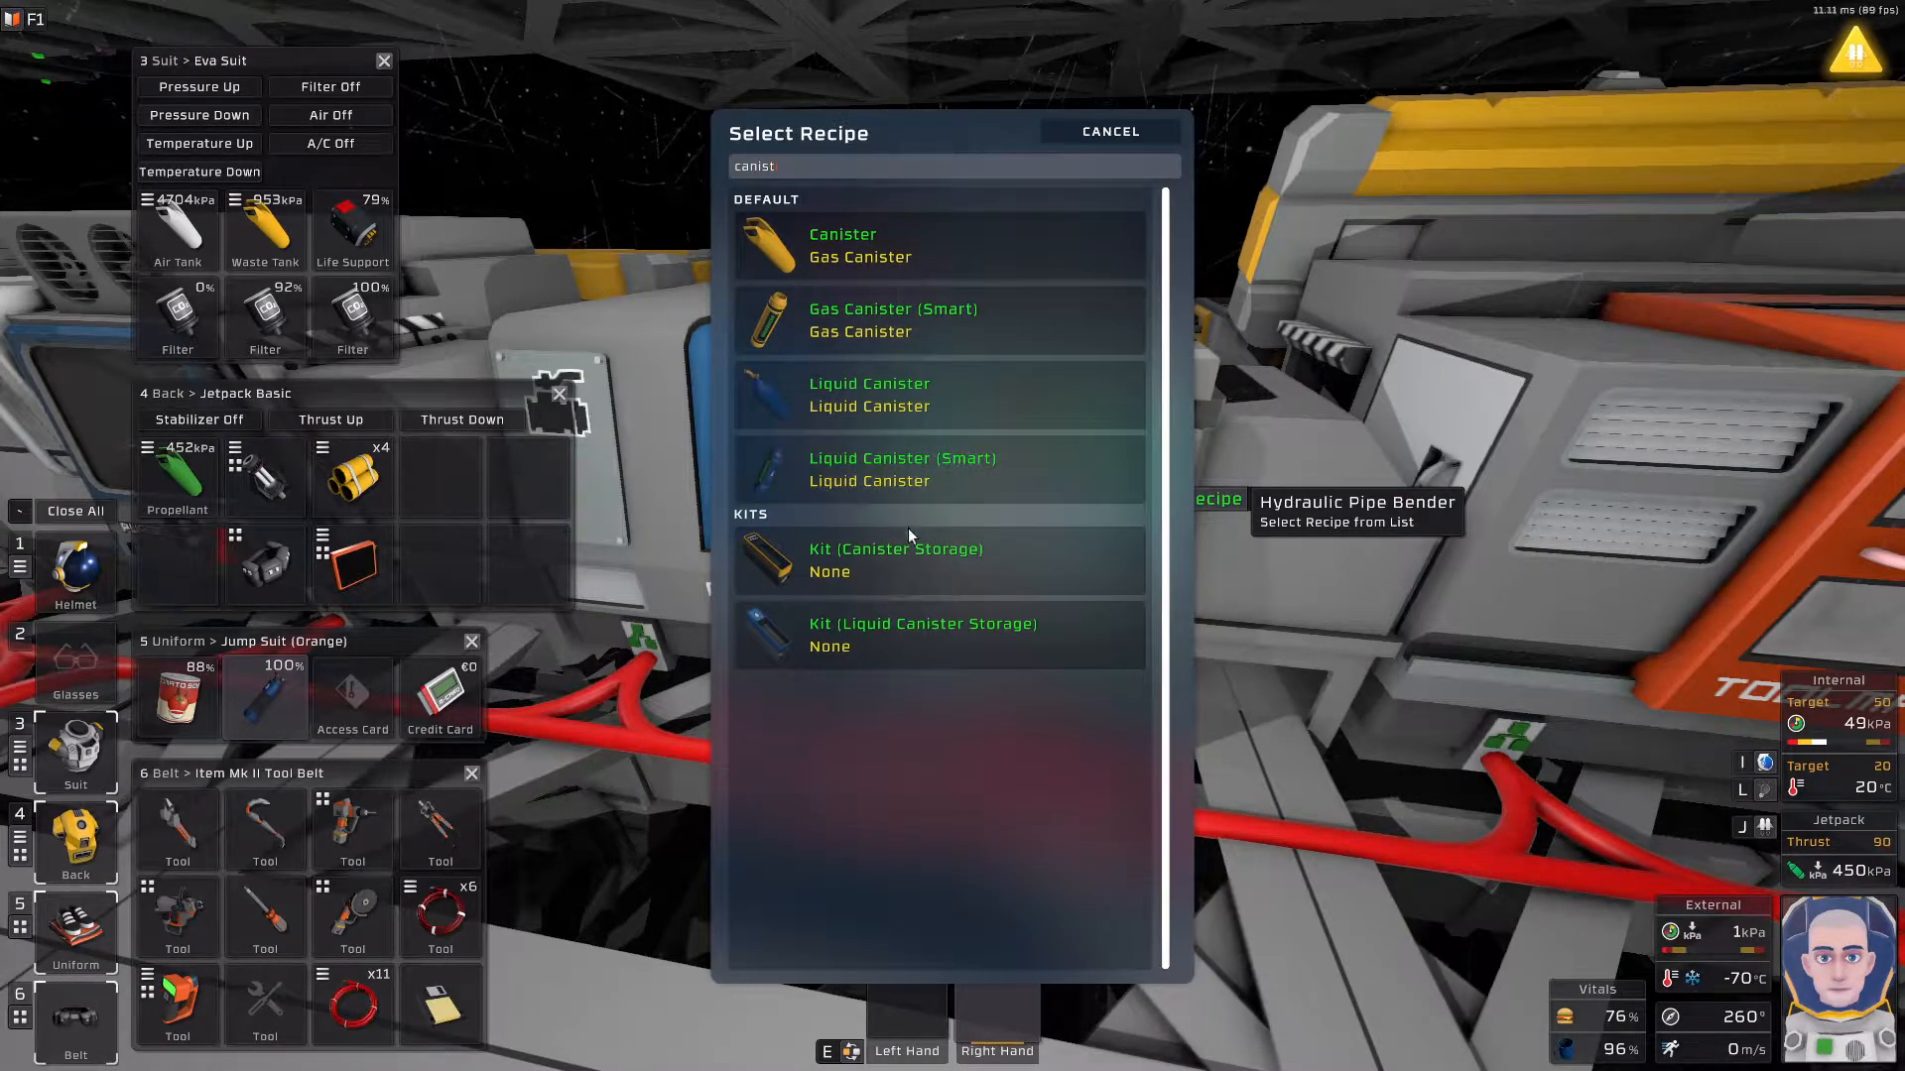
click(896, 561)
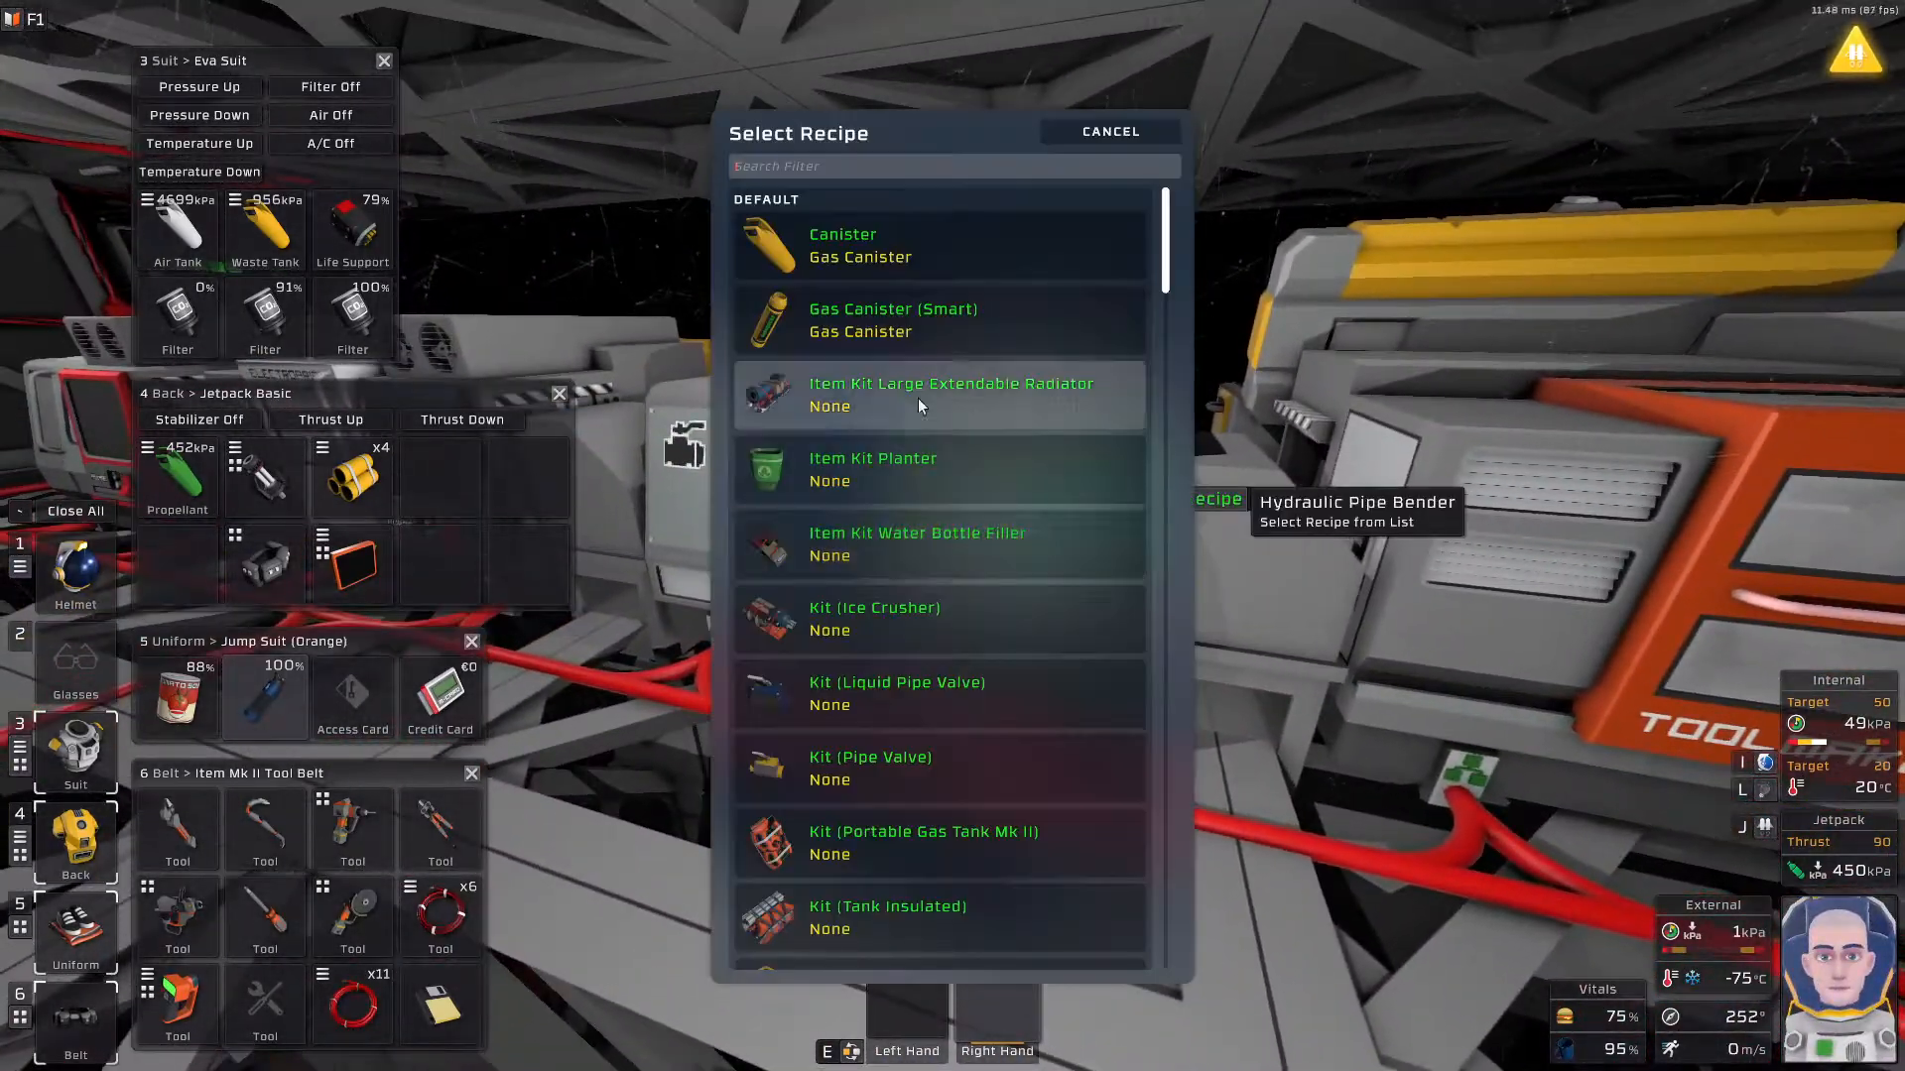
Filter the recipes by 'pre' and select Kit (Pressure Regulator).
text(pre)
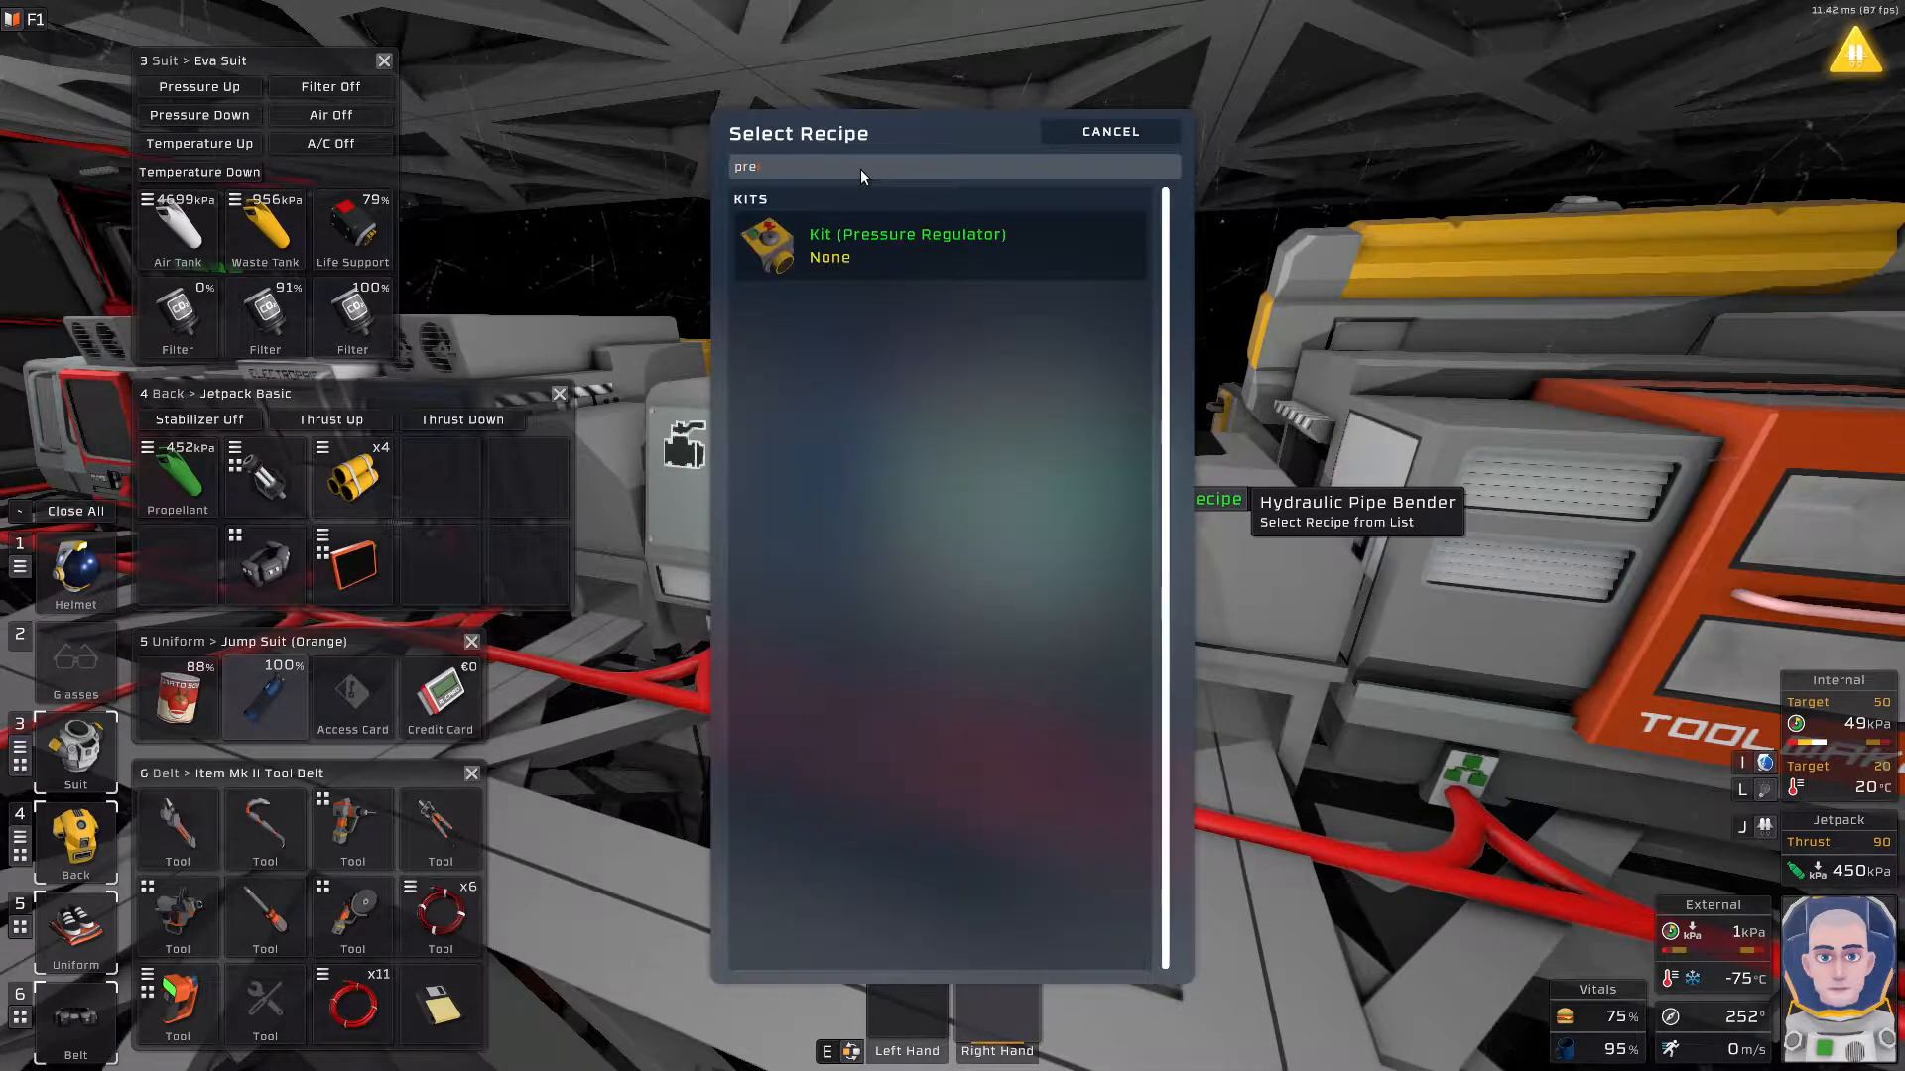
click(910, 245)
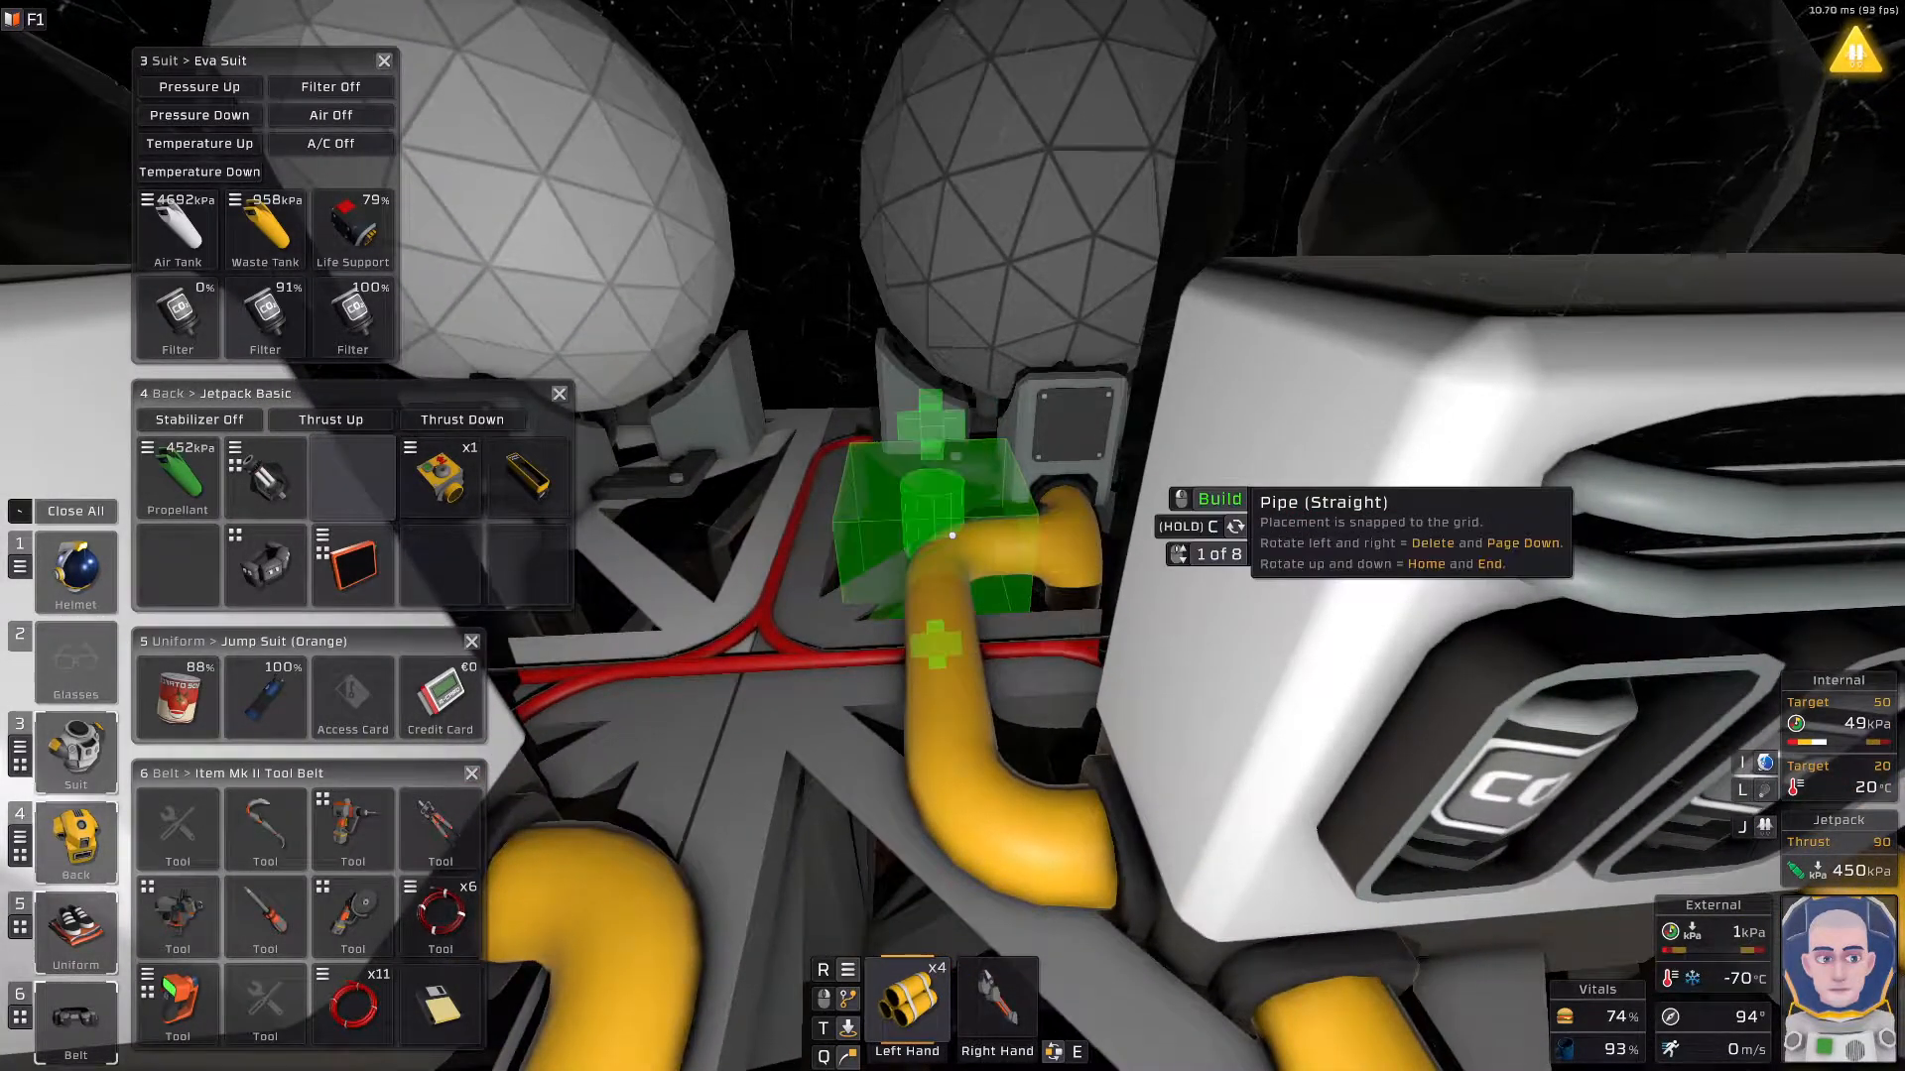
Switch to Pipe (Corner) and build it onto the CO2 line.
scroll(down, 3)
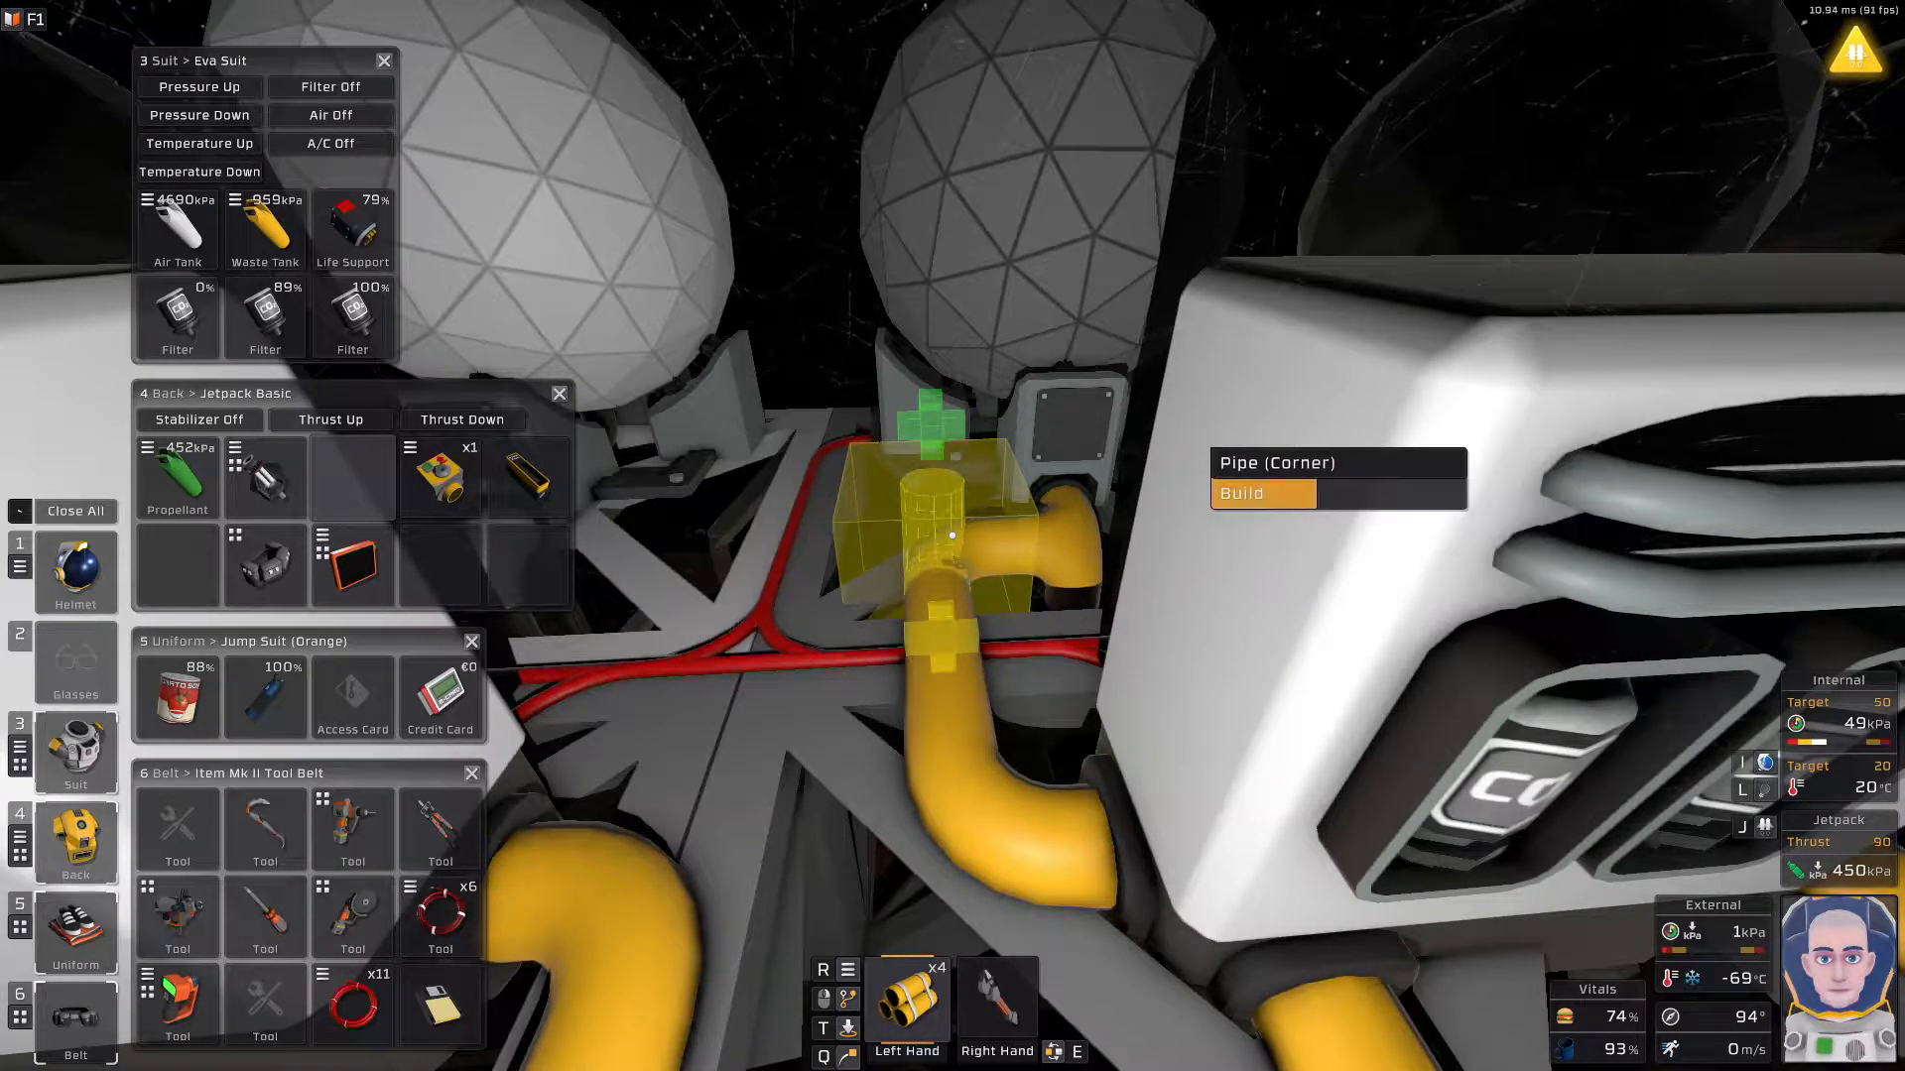
click(1239, 493)
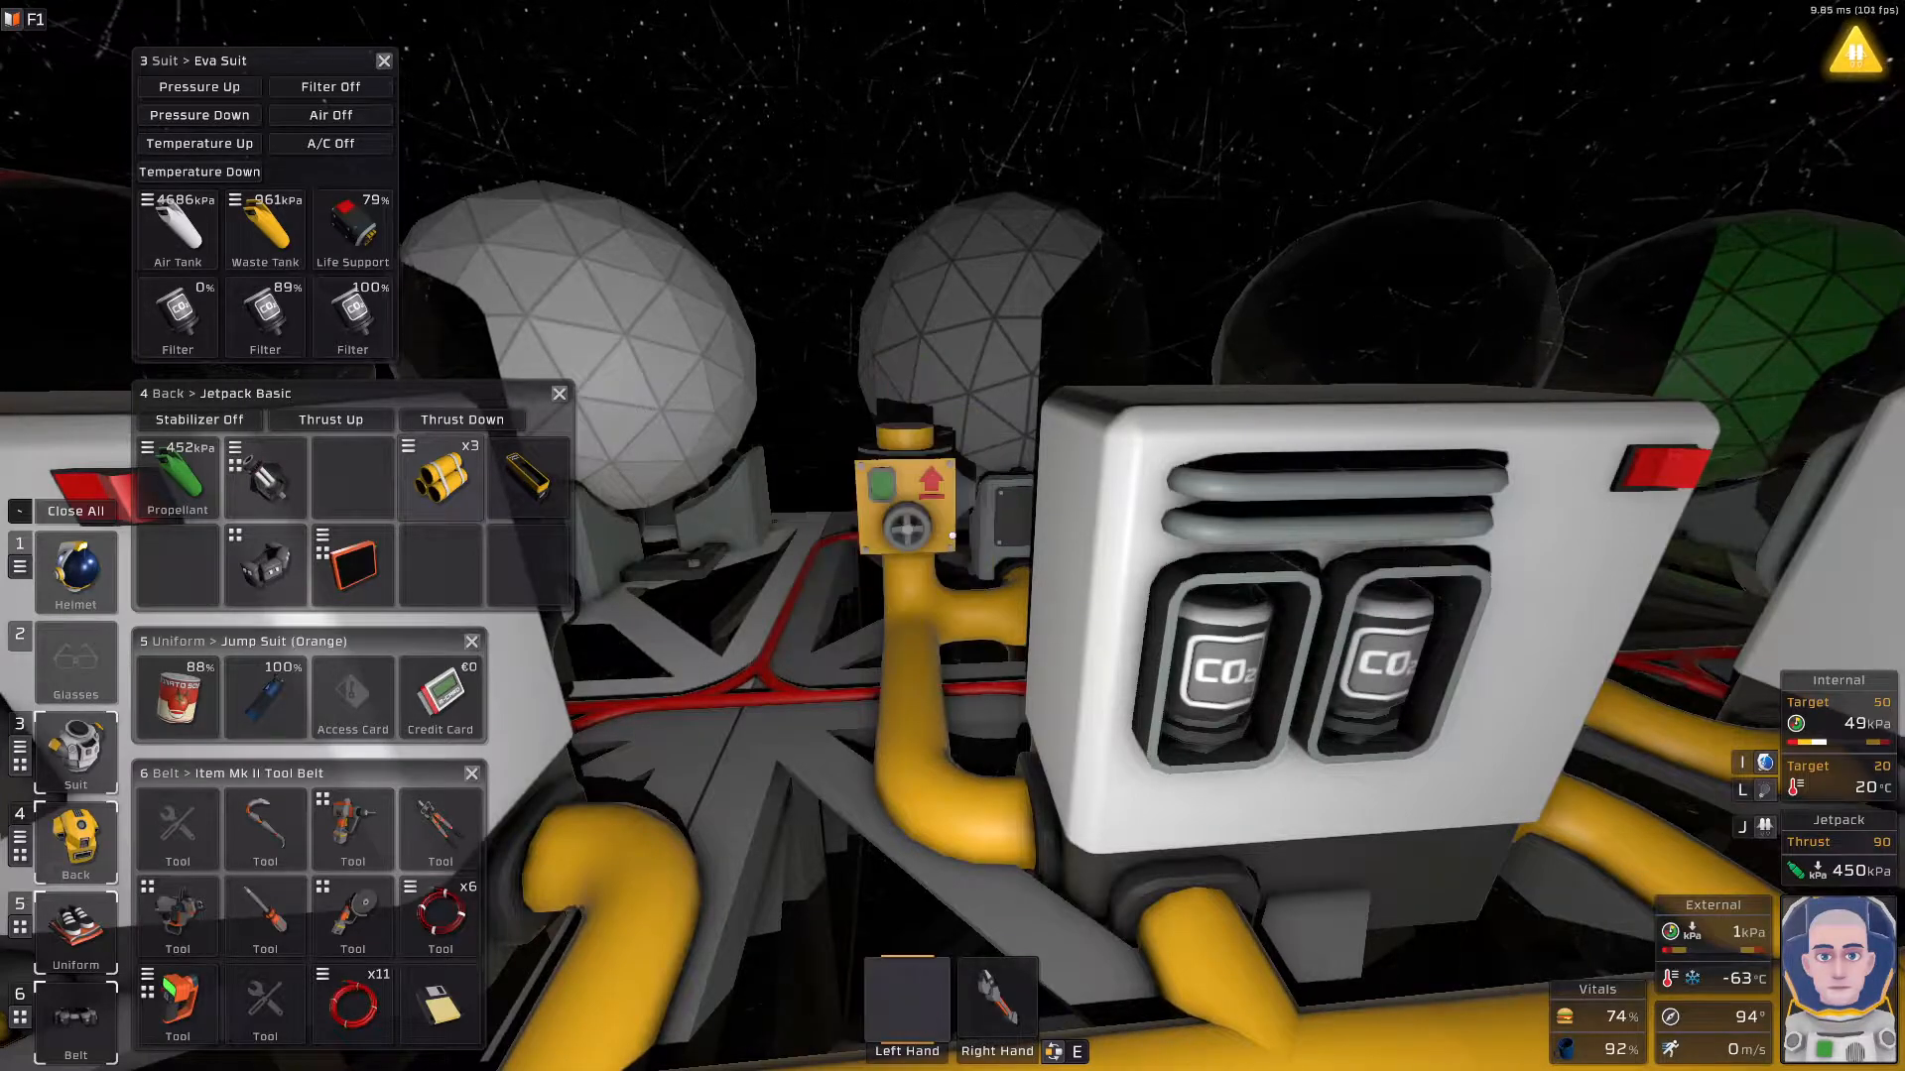
mouse_move(915, 519)
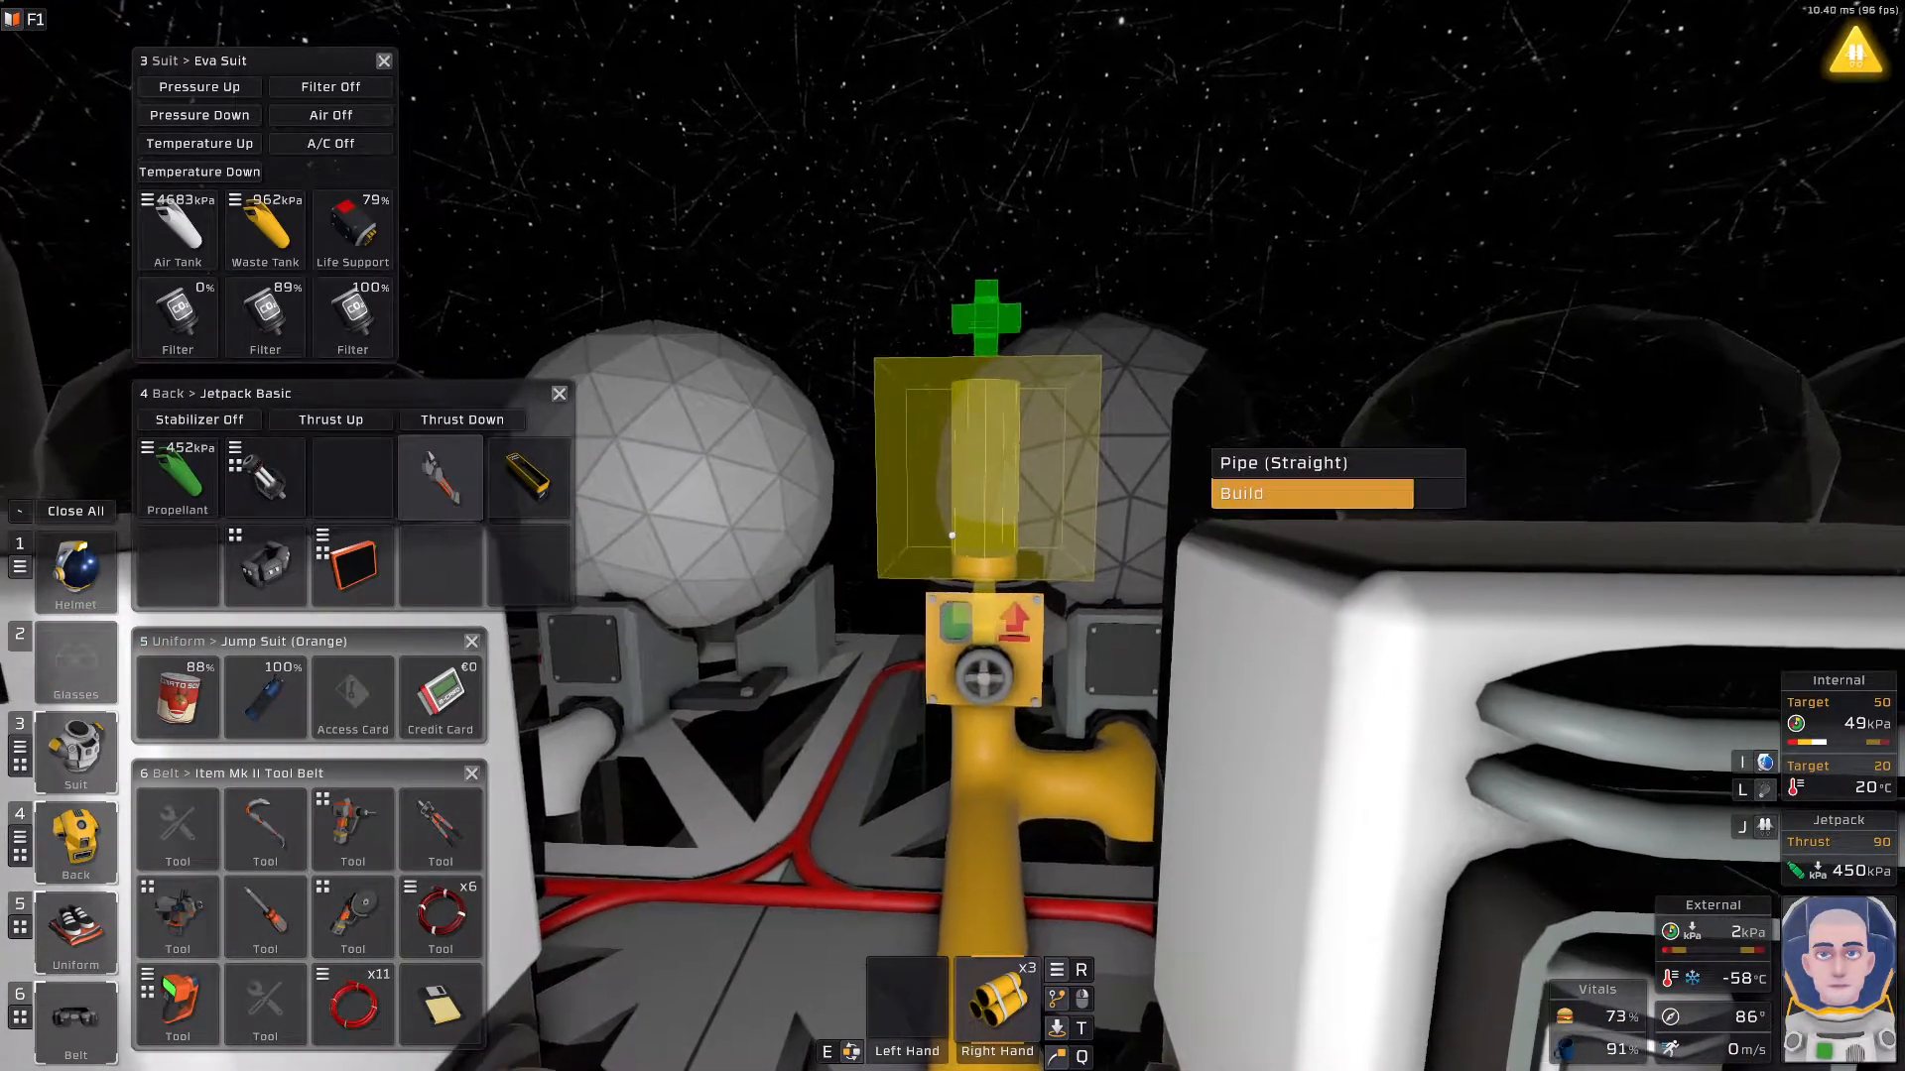
Build a Pipe (Straight) section above the pressure regulator.
click(1311, 494)
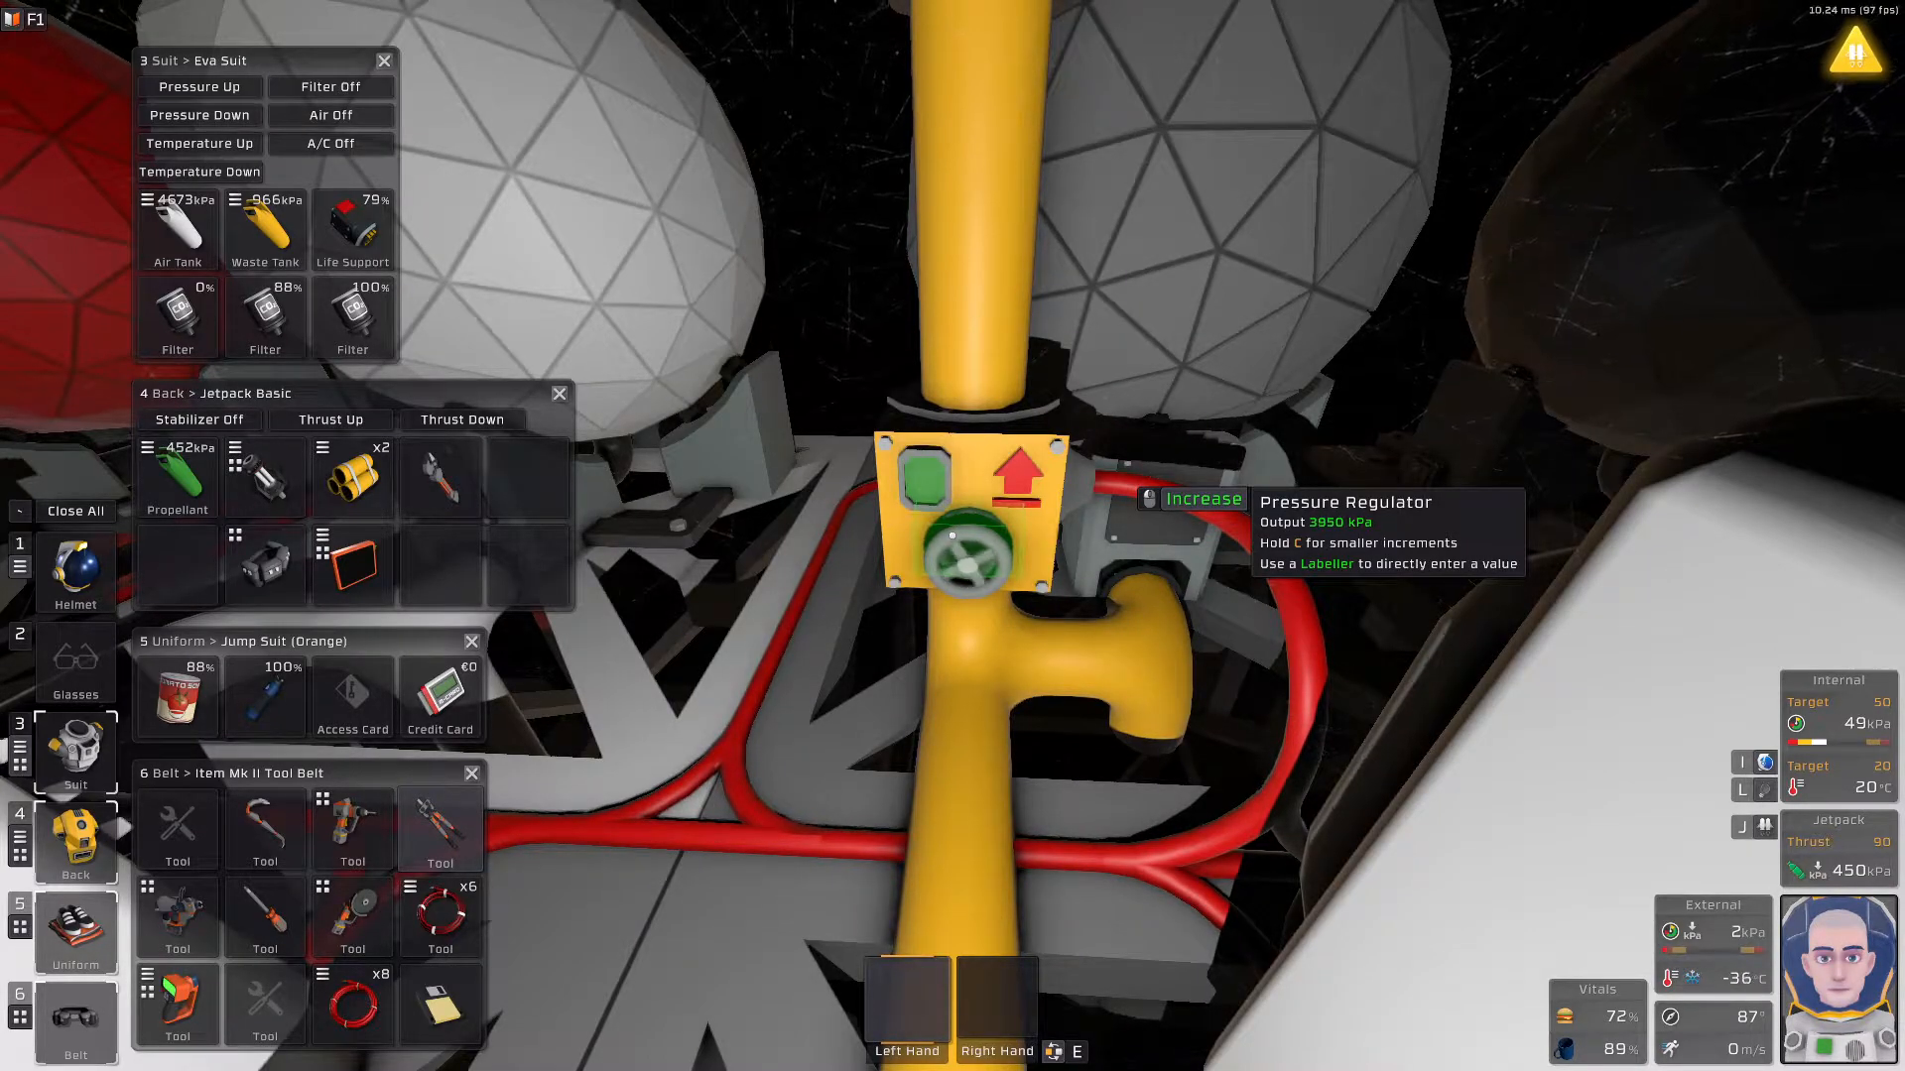
Increase the pressure regulator's output pressure beyond 3950 kPa.
click(1016, 475)
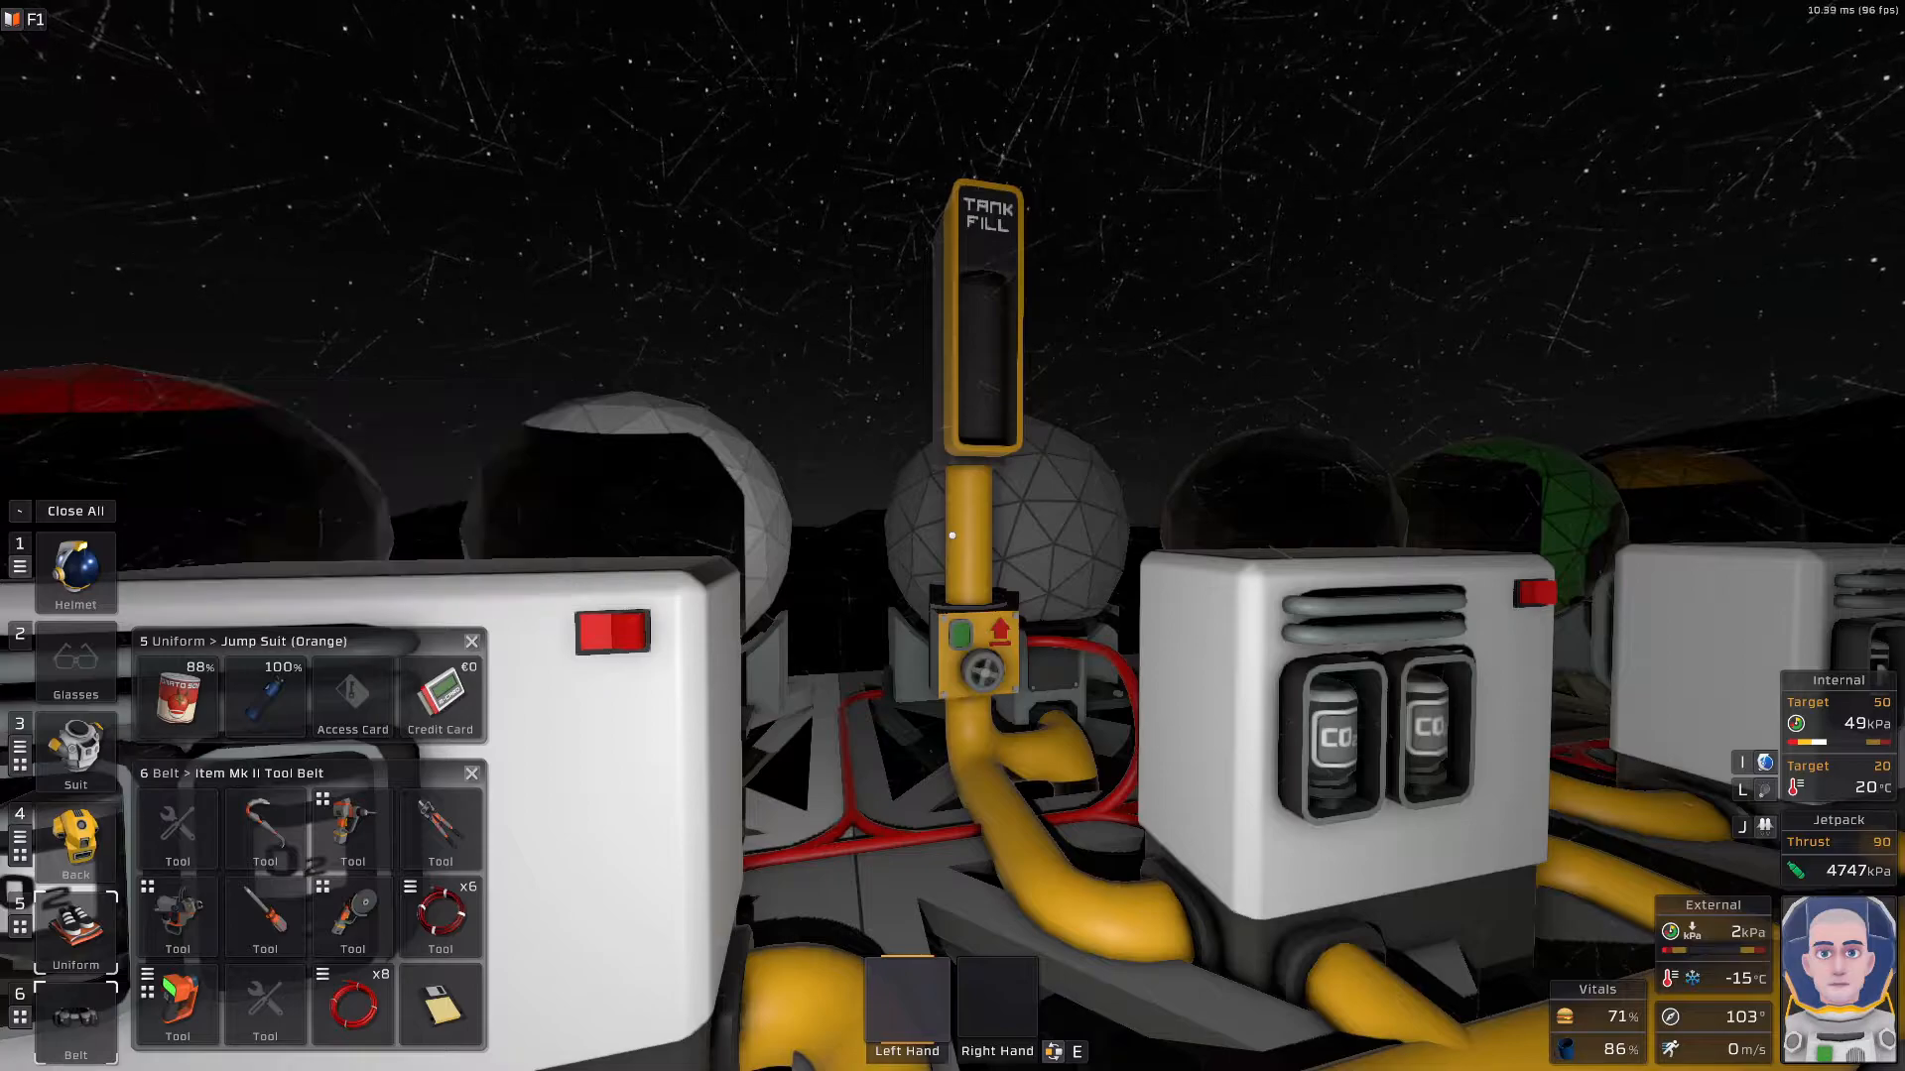
Close the jumpsuit inventory and check the jetpack propellant is near 4749 kPa.
click(471, 641)
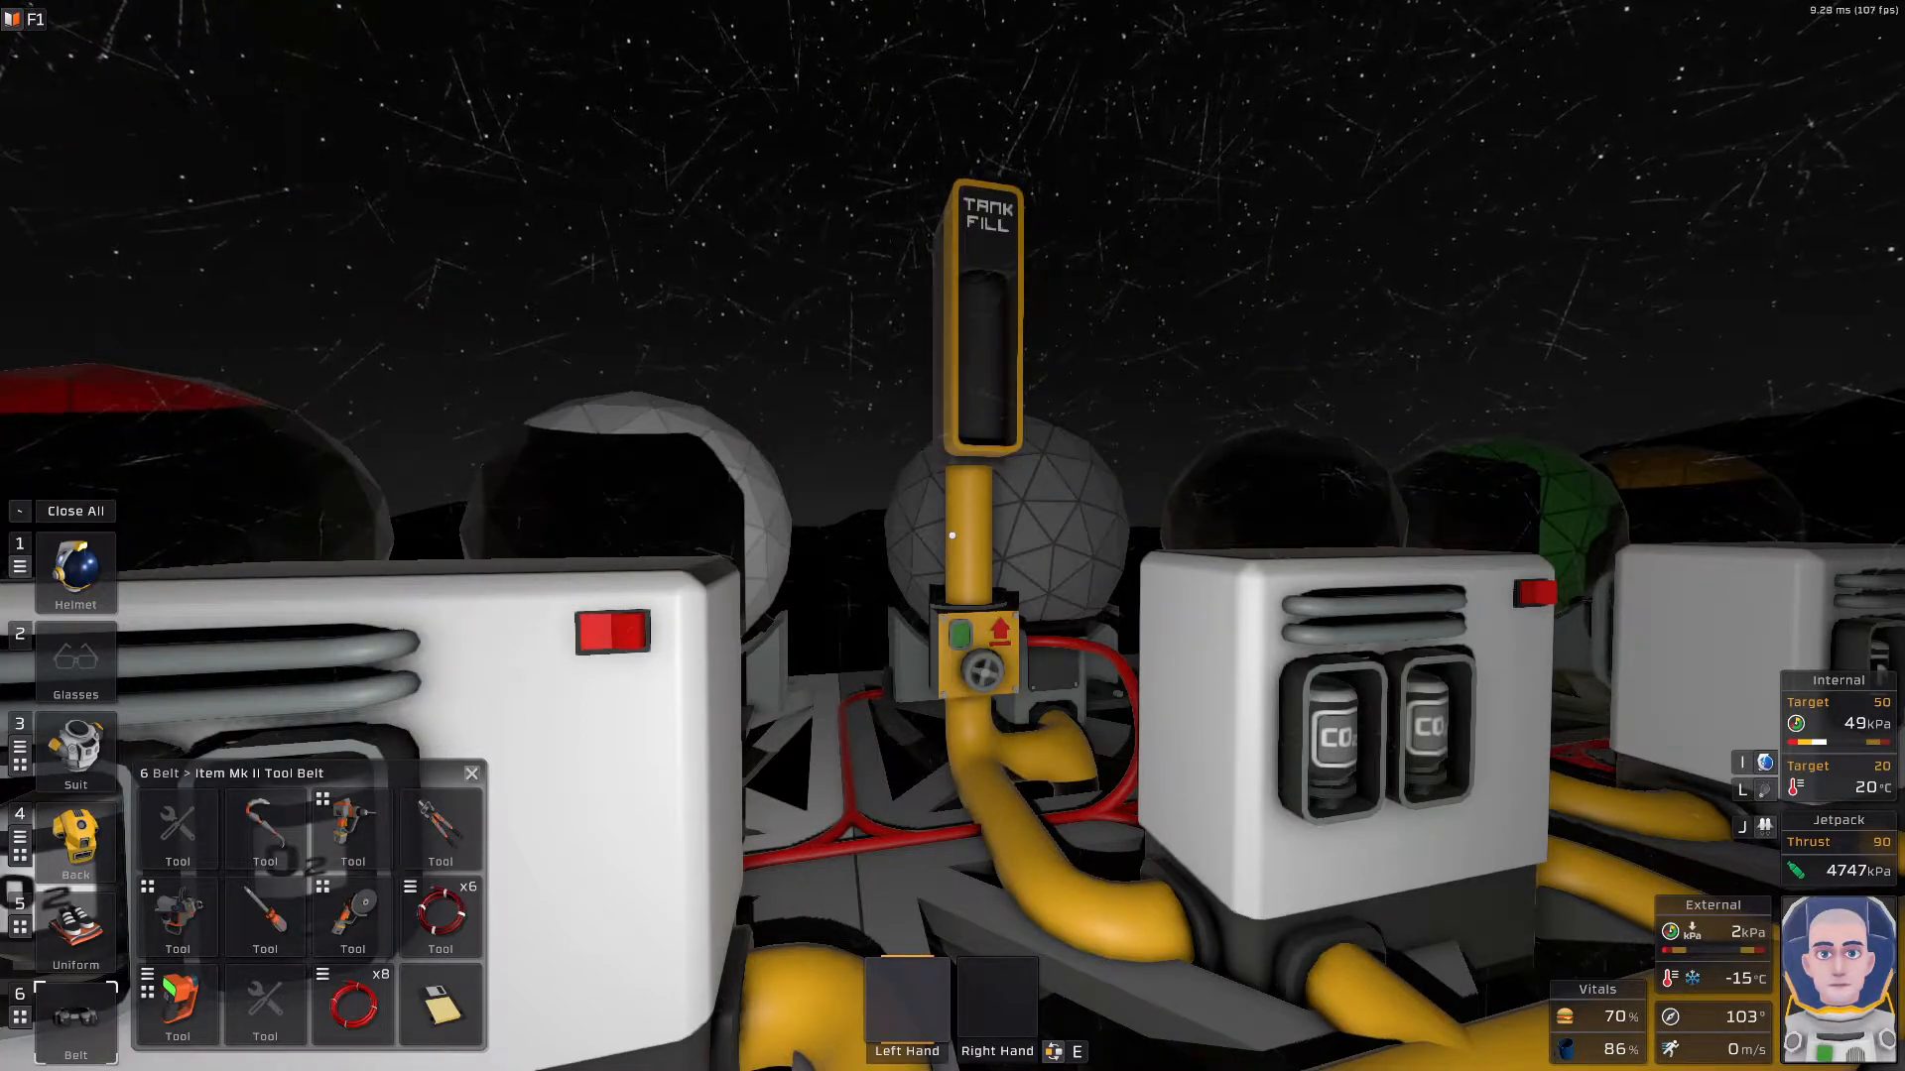
click(76, 842)
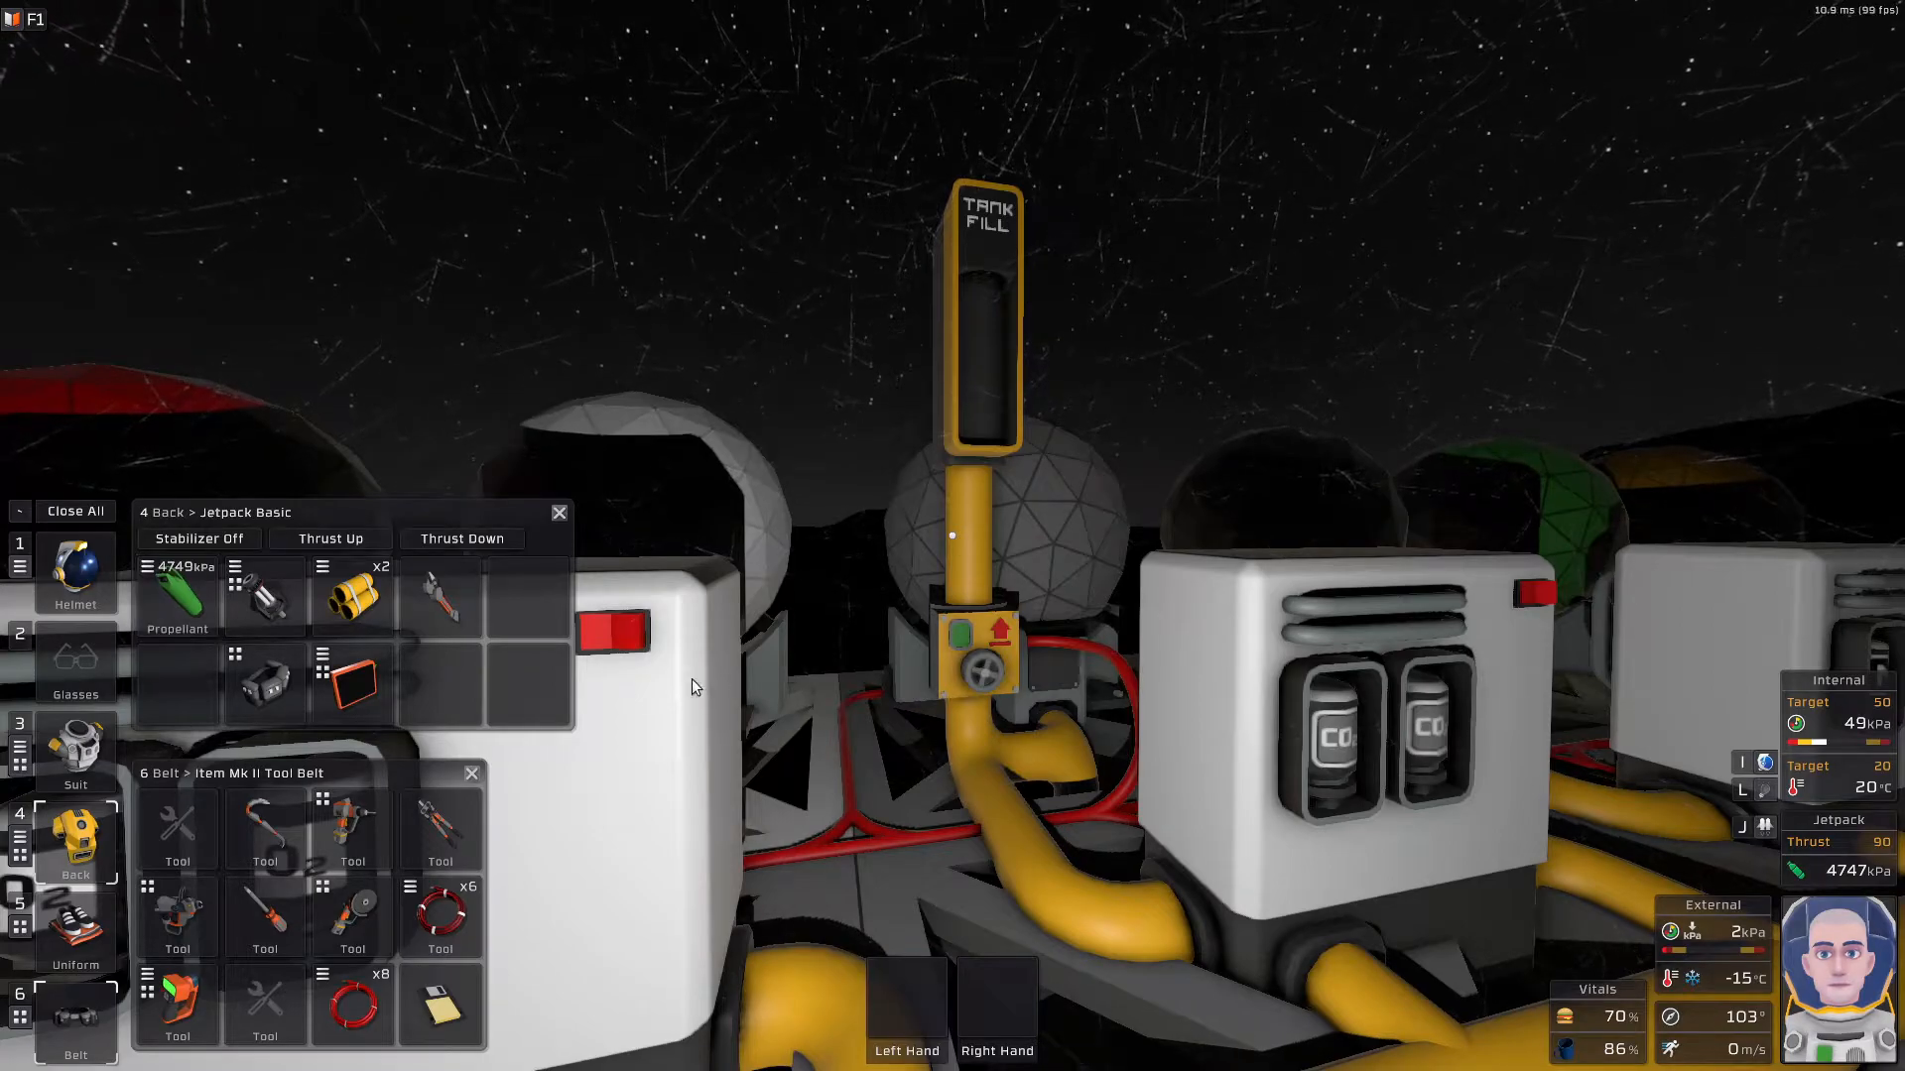